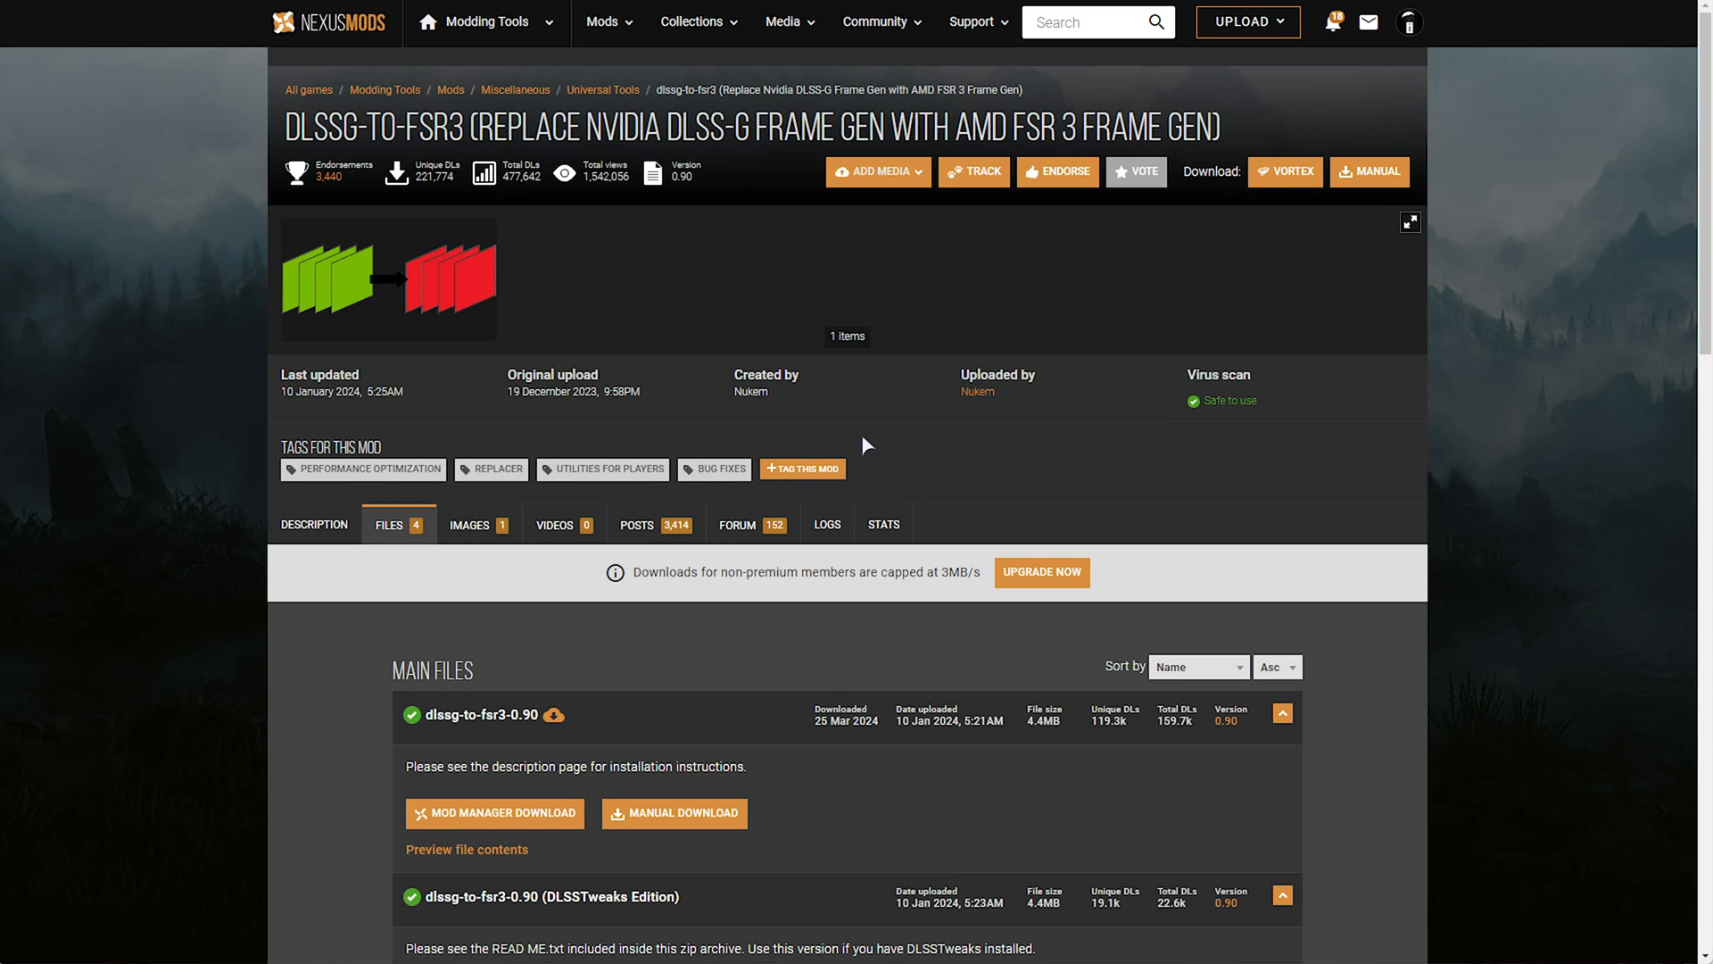
mouse_move(1394, 398)
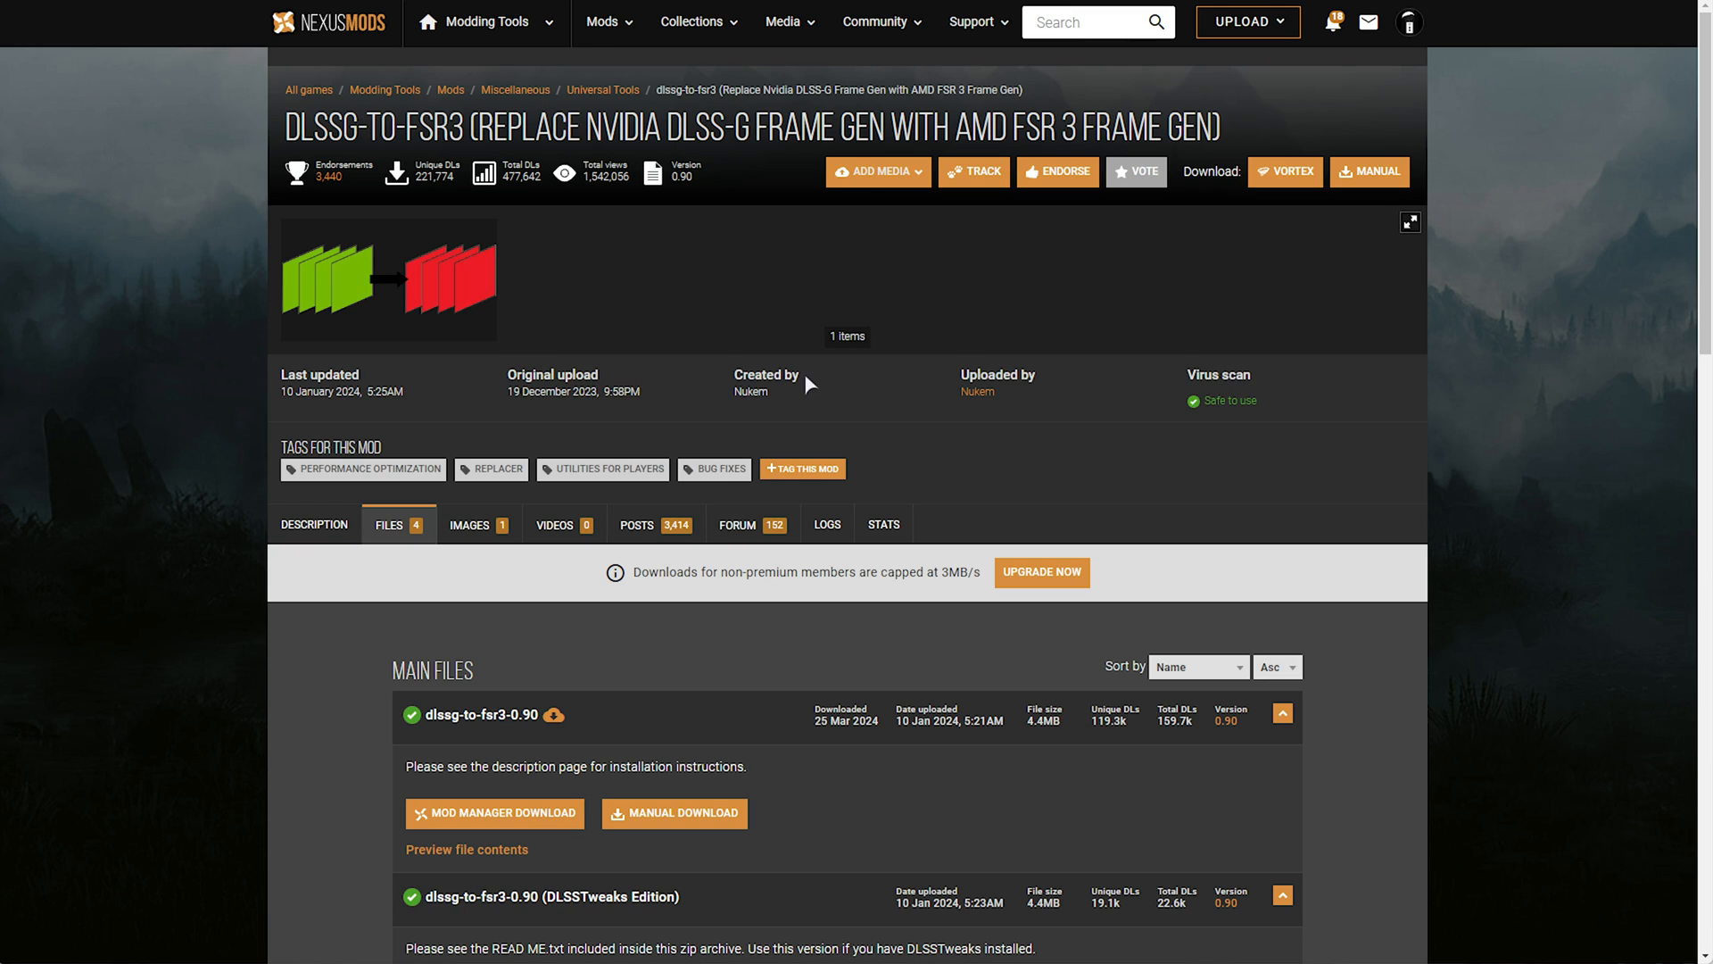
mouse_move(801, 382)
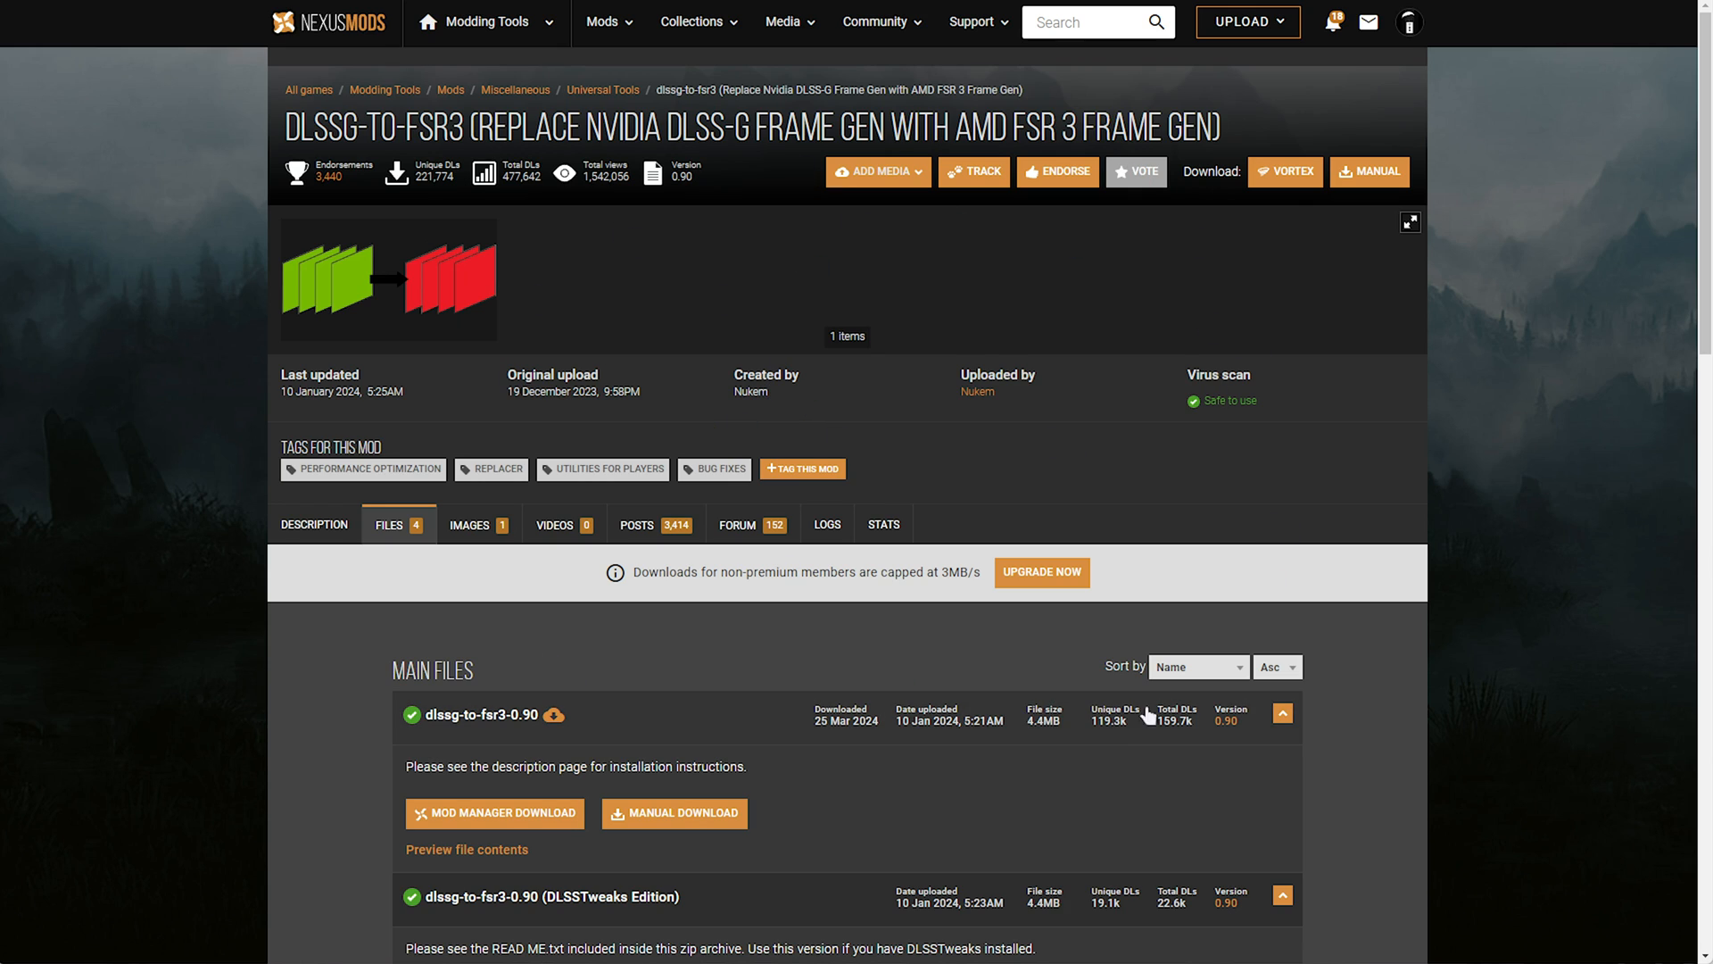
Start the free slow download of the 4.4MB dlssg-to-fsr3-0.90 zip via Manual Download.
scroll("down", 3)
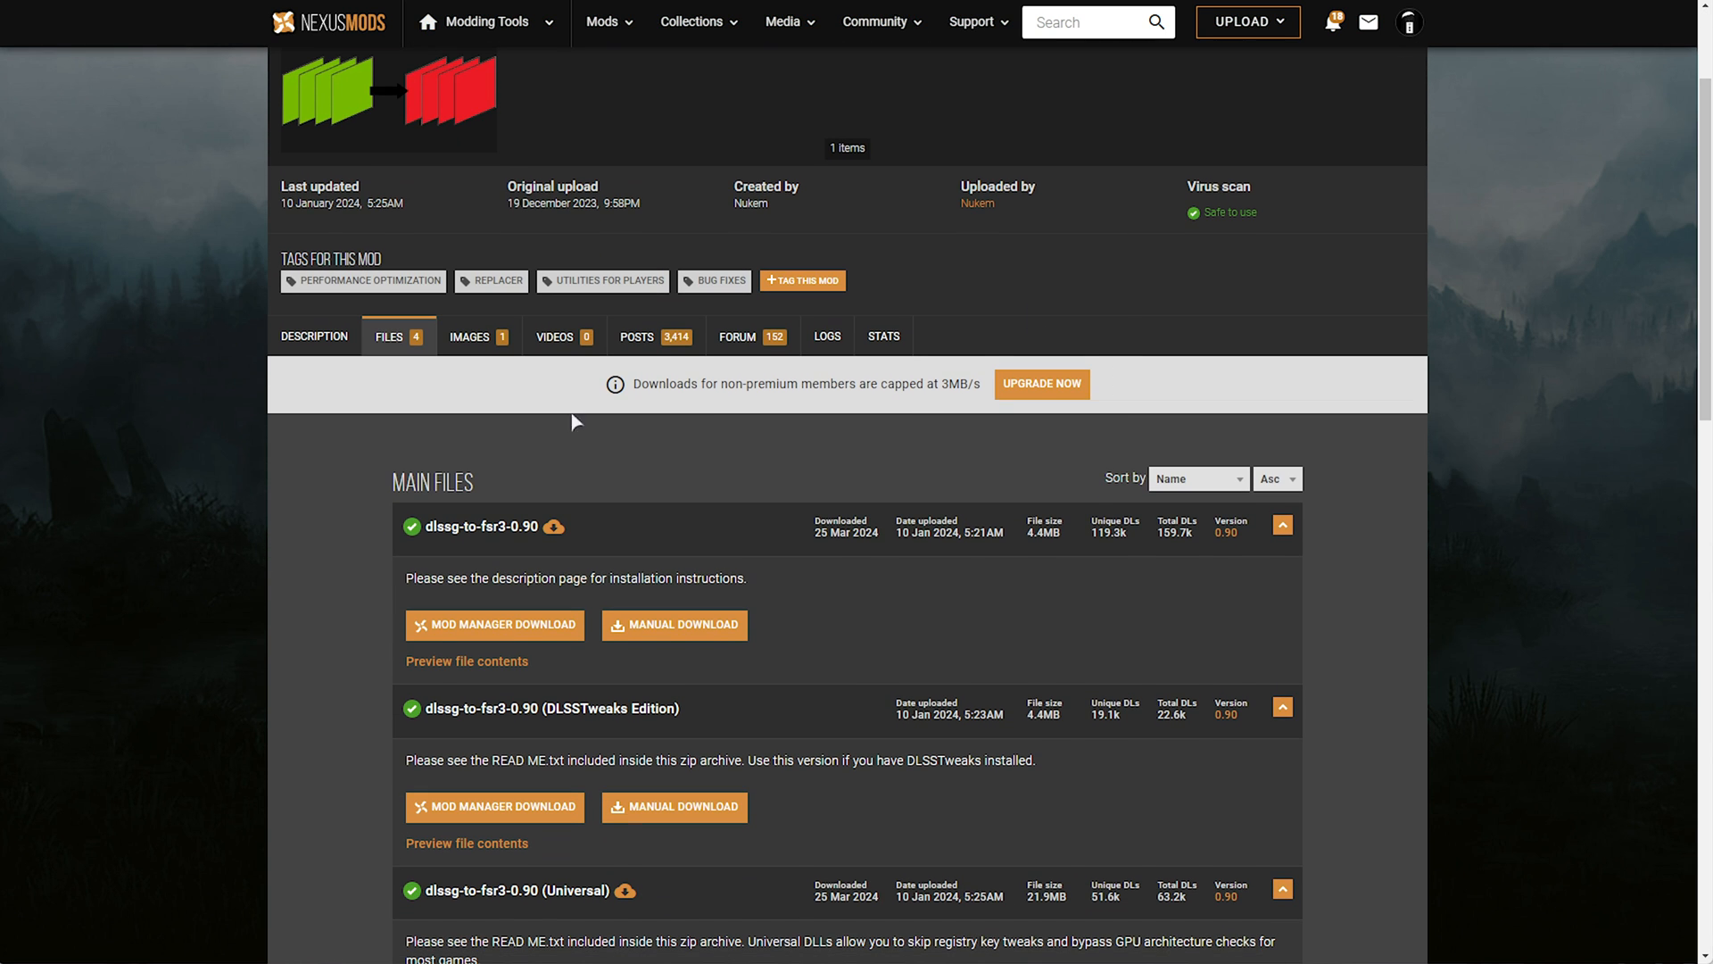
scroll("down", 3)
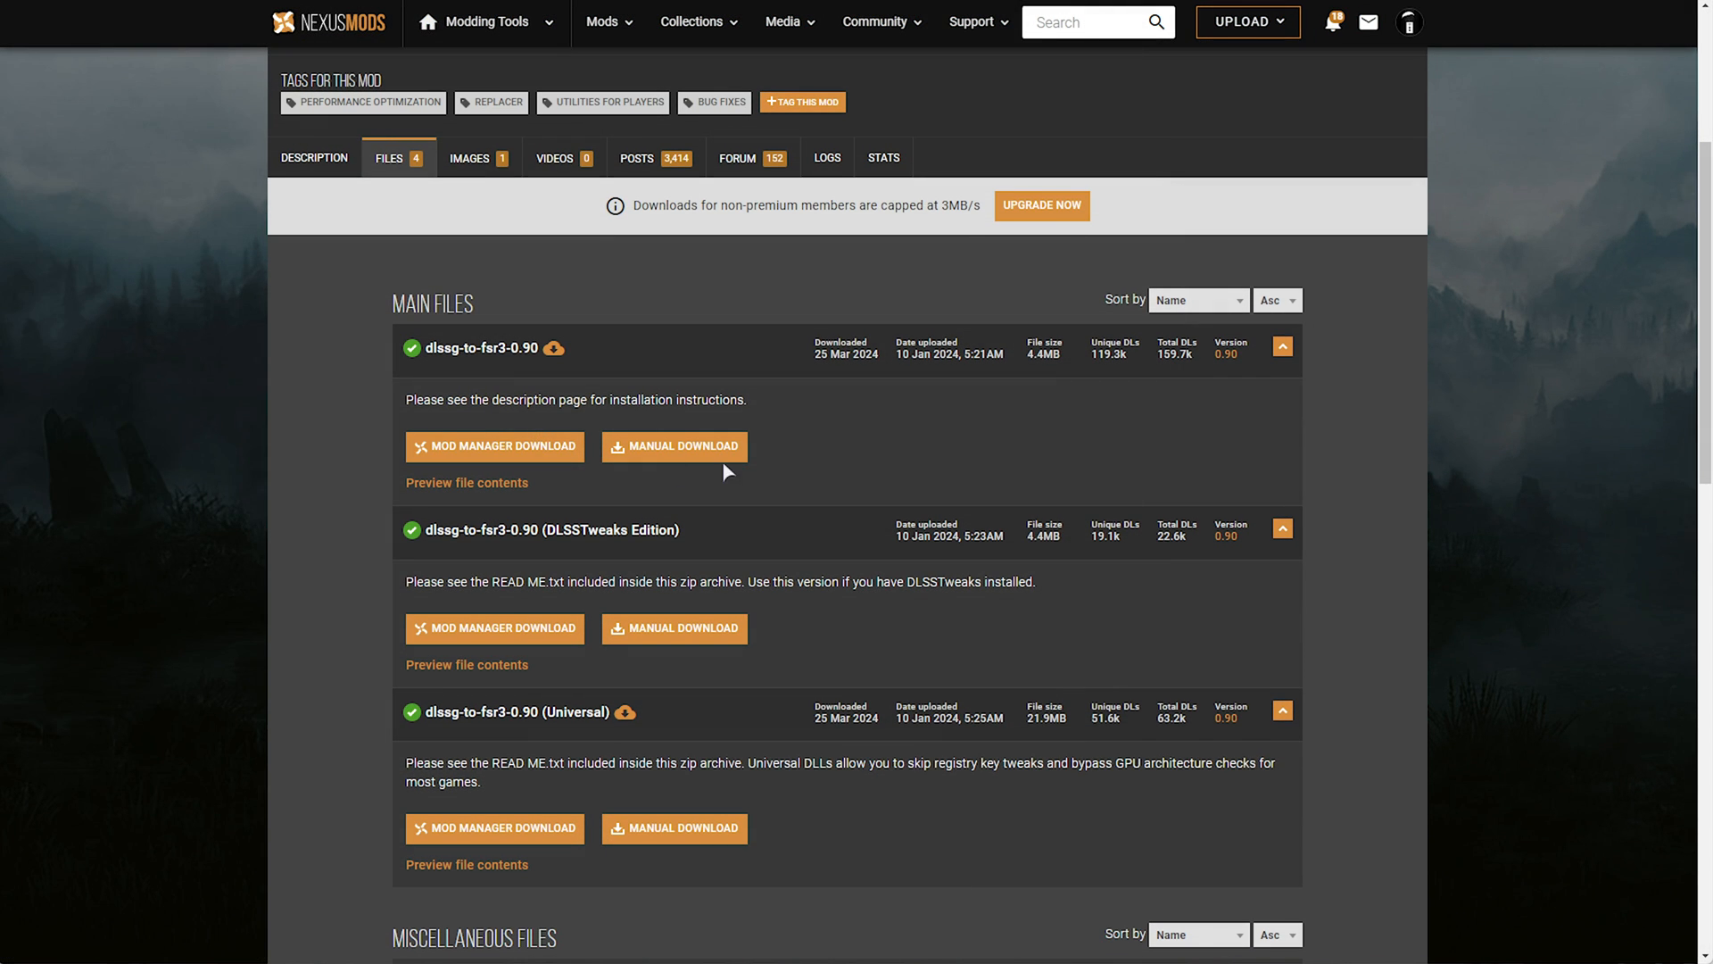
left_click(674, 446)
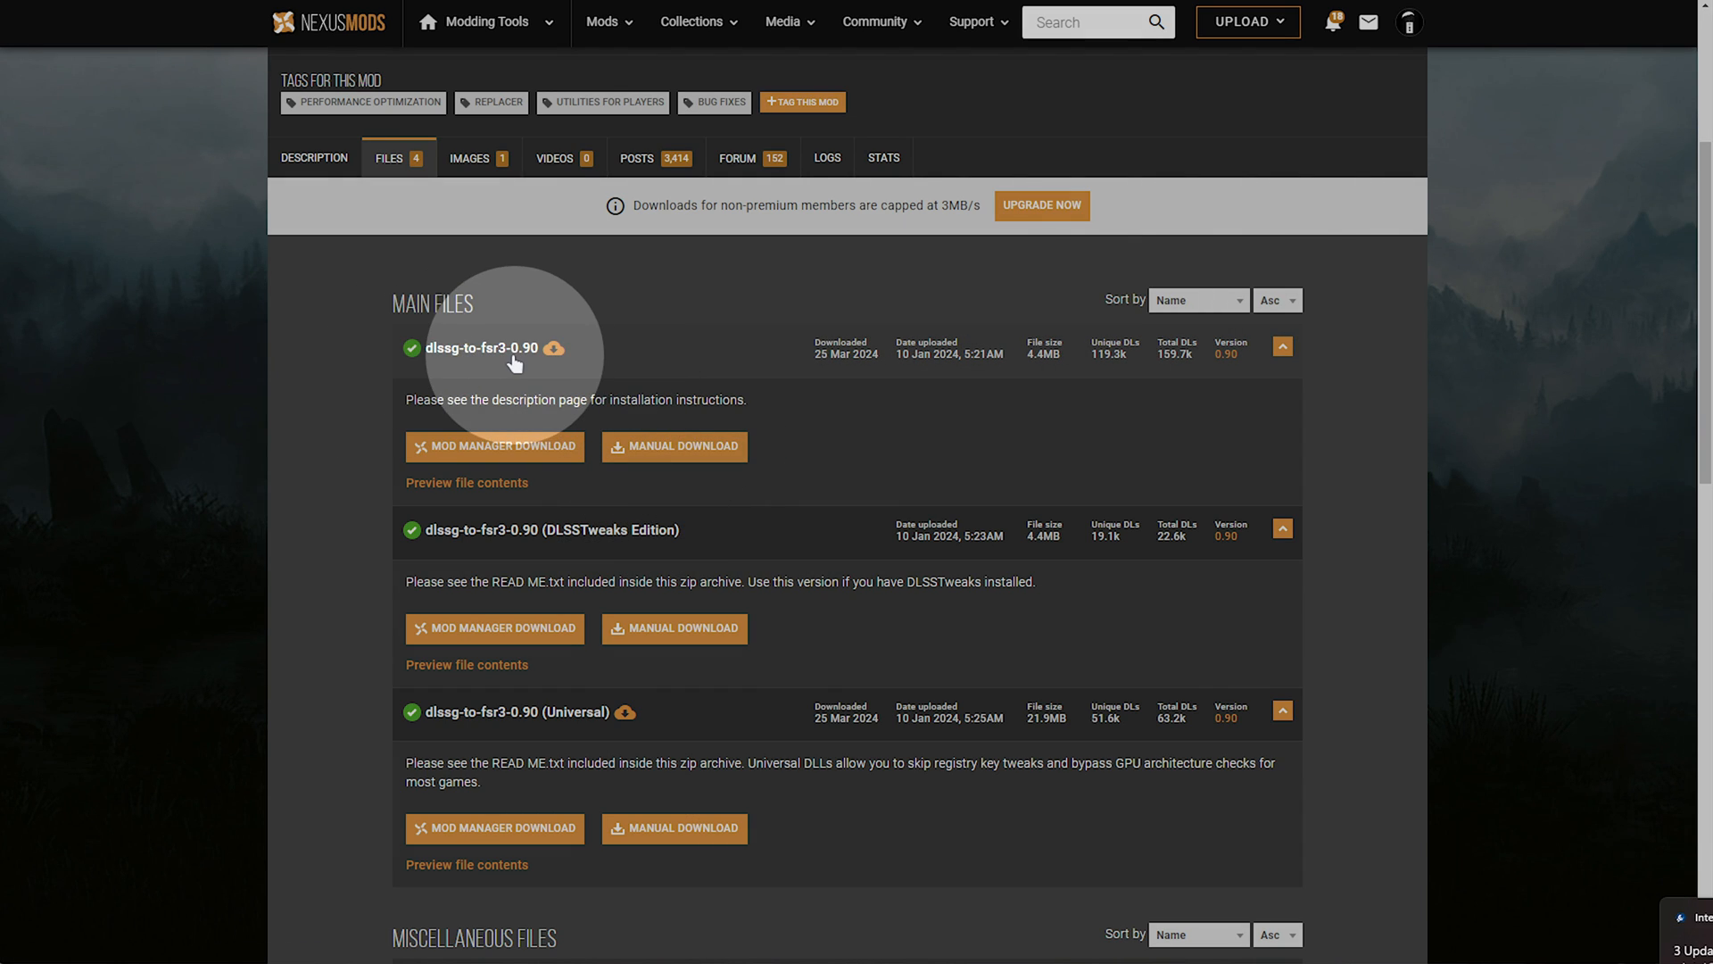
left_click(675, 446)
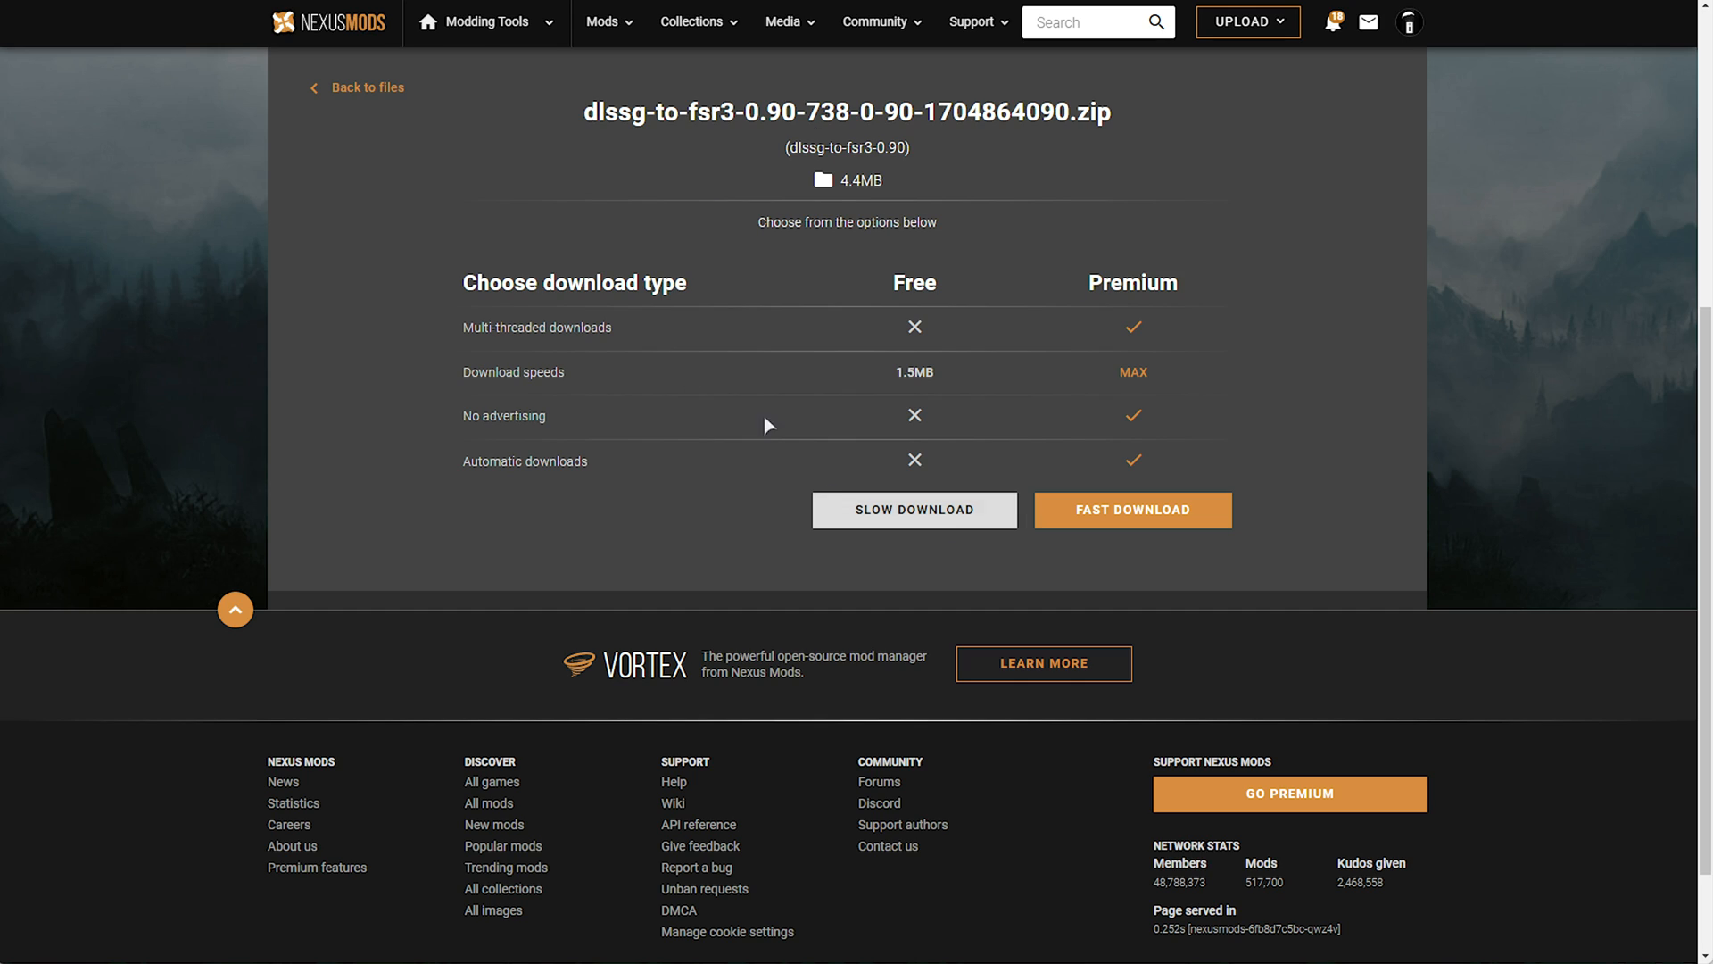
mouse_move(896, 373)
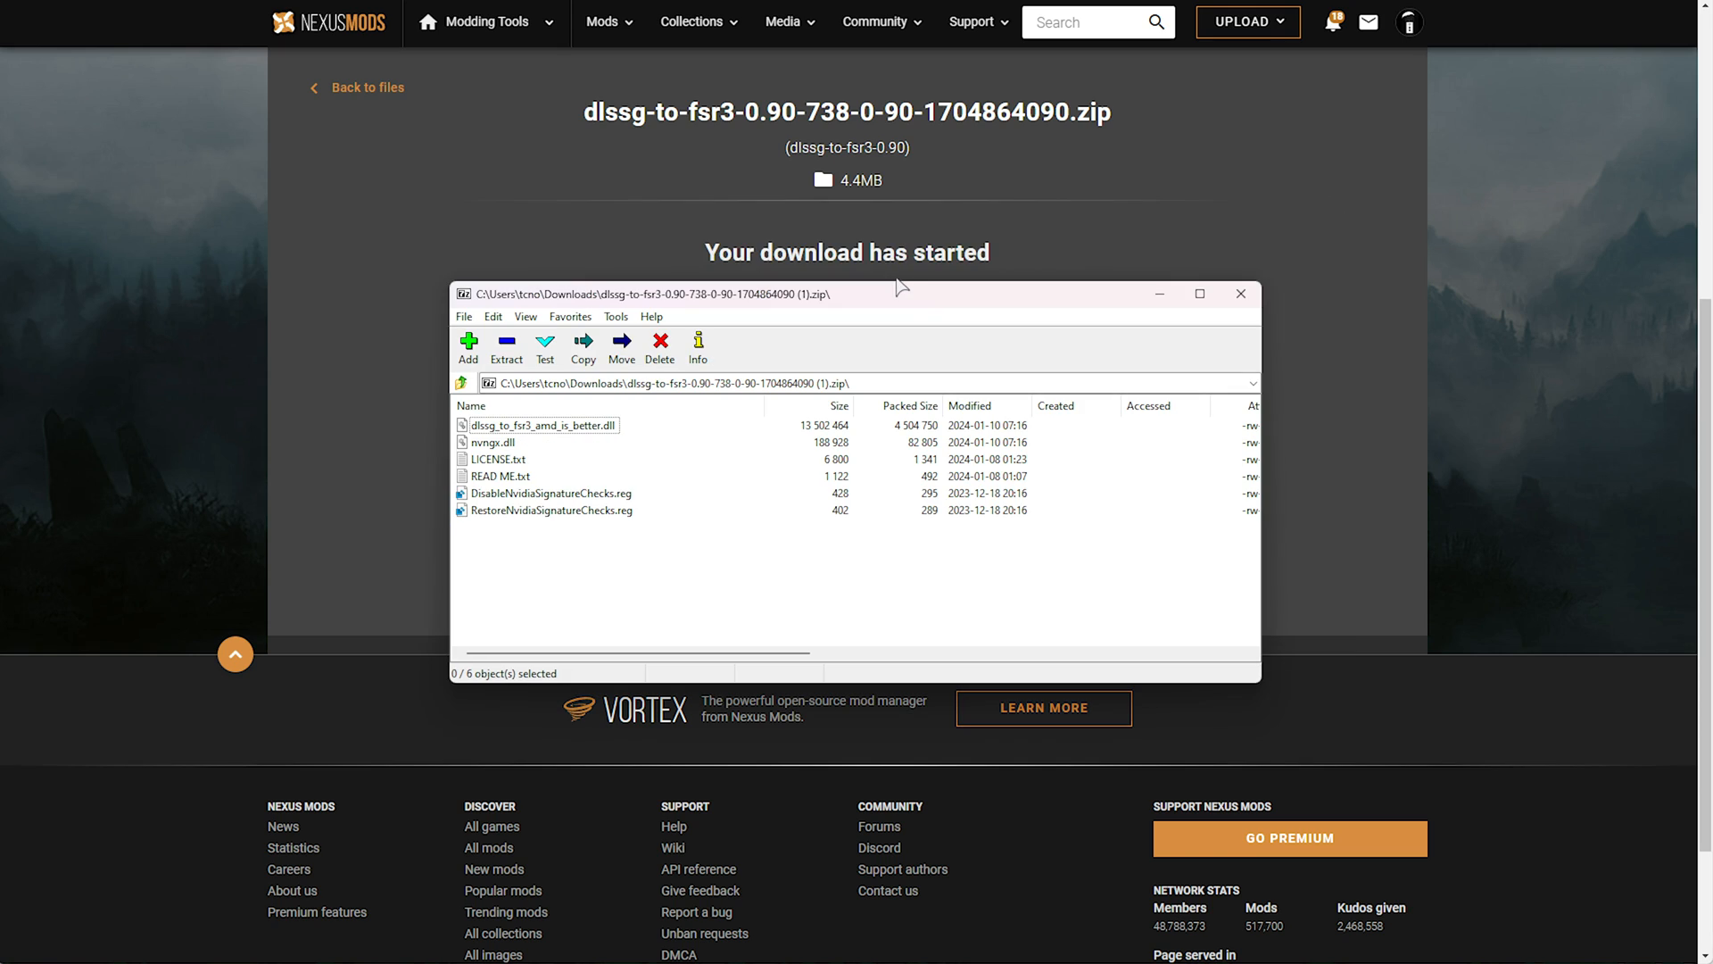
Select the mod's registry files and DLLs in 7-Zip and browse the game's local files from Steam.
left_click(552, 492)
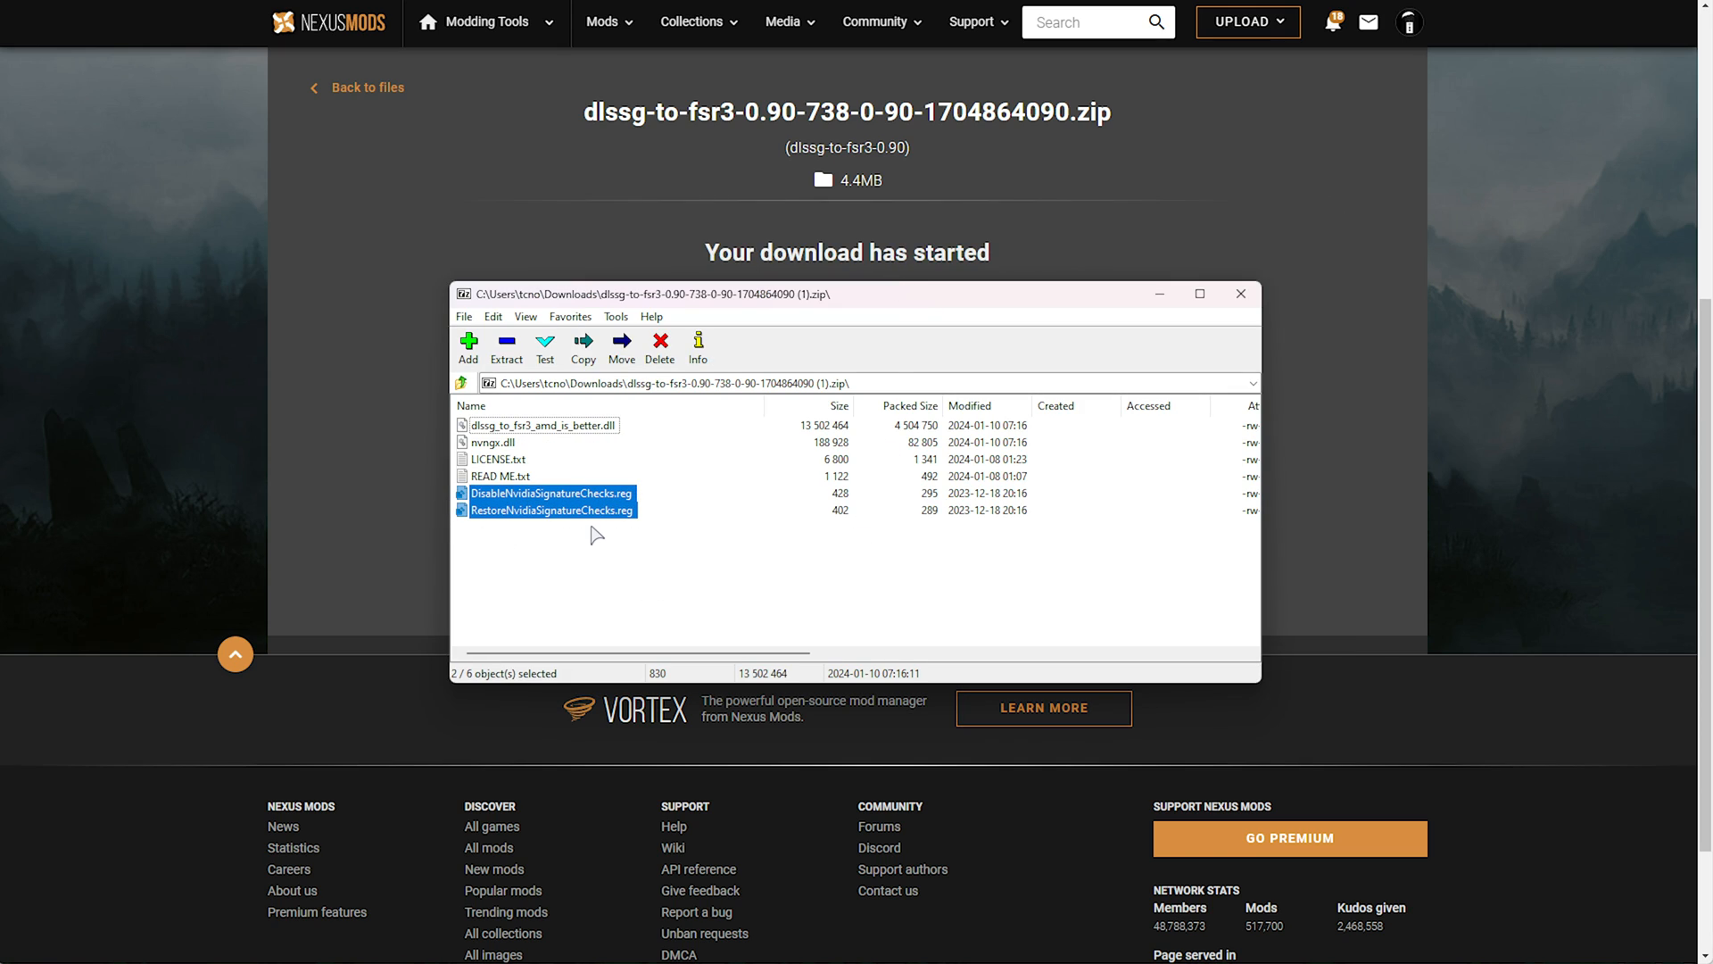
mouse_move(492, 519)
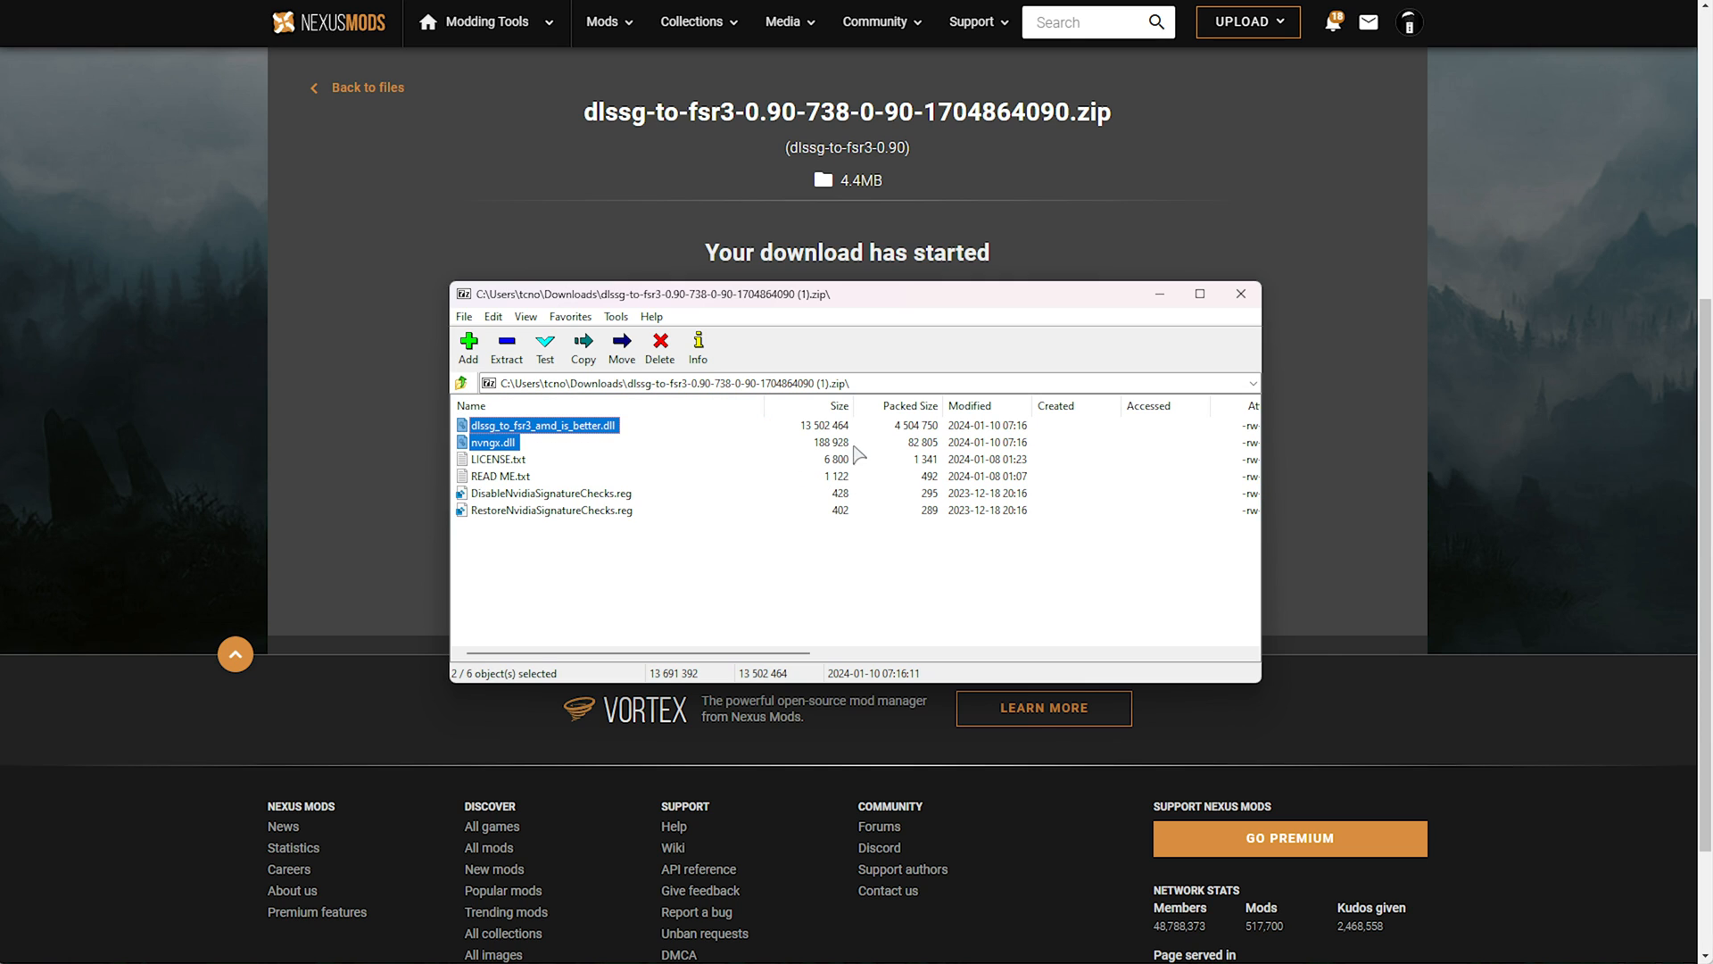
left_click(1241, 293)
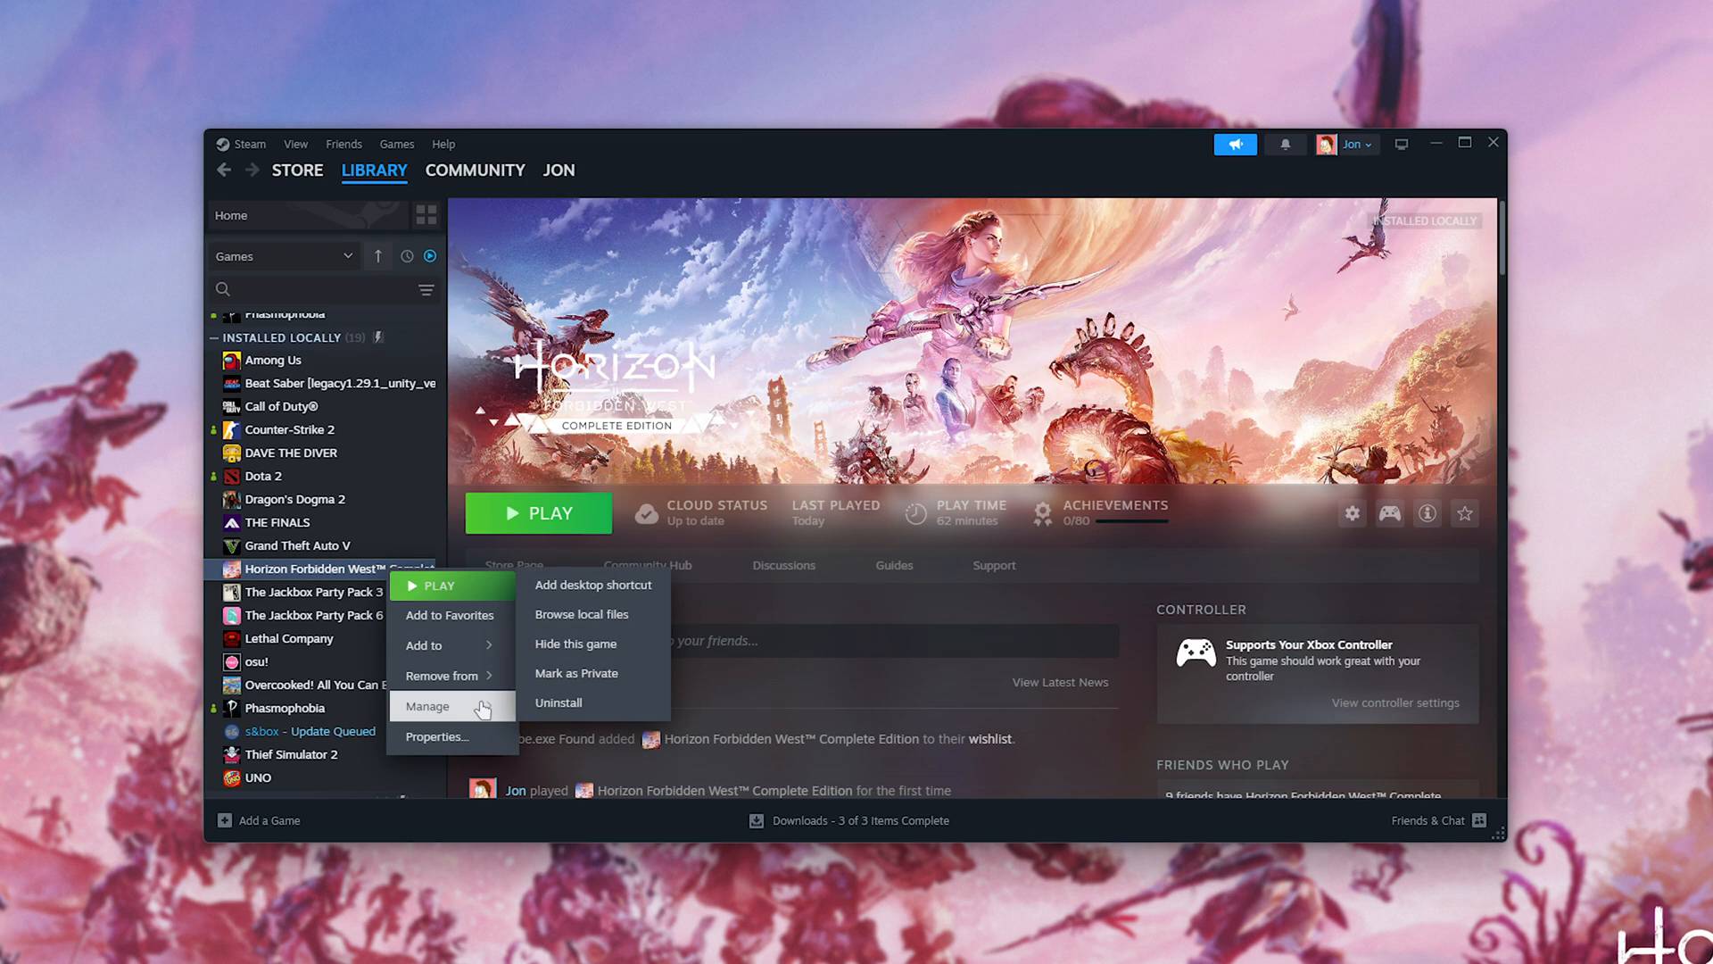
left_click(582, 612)
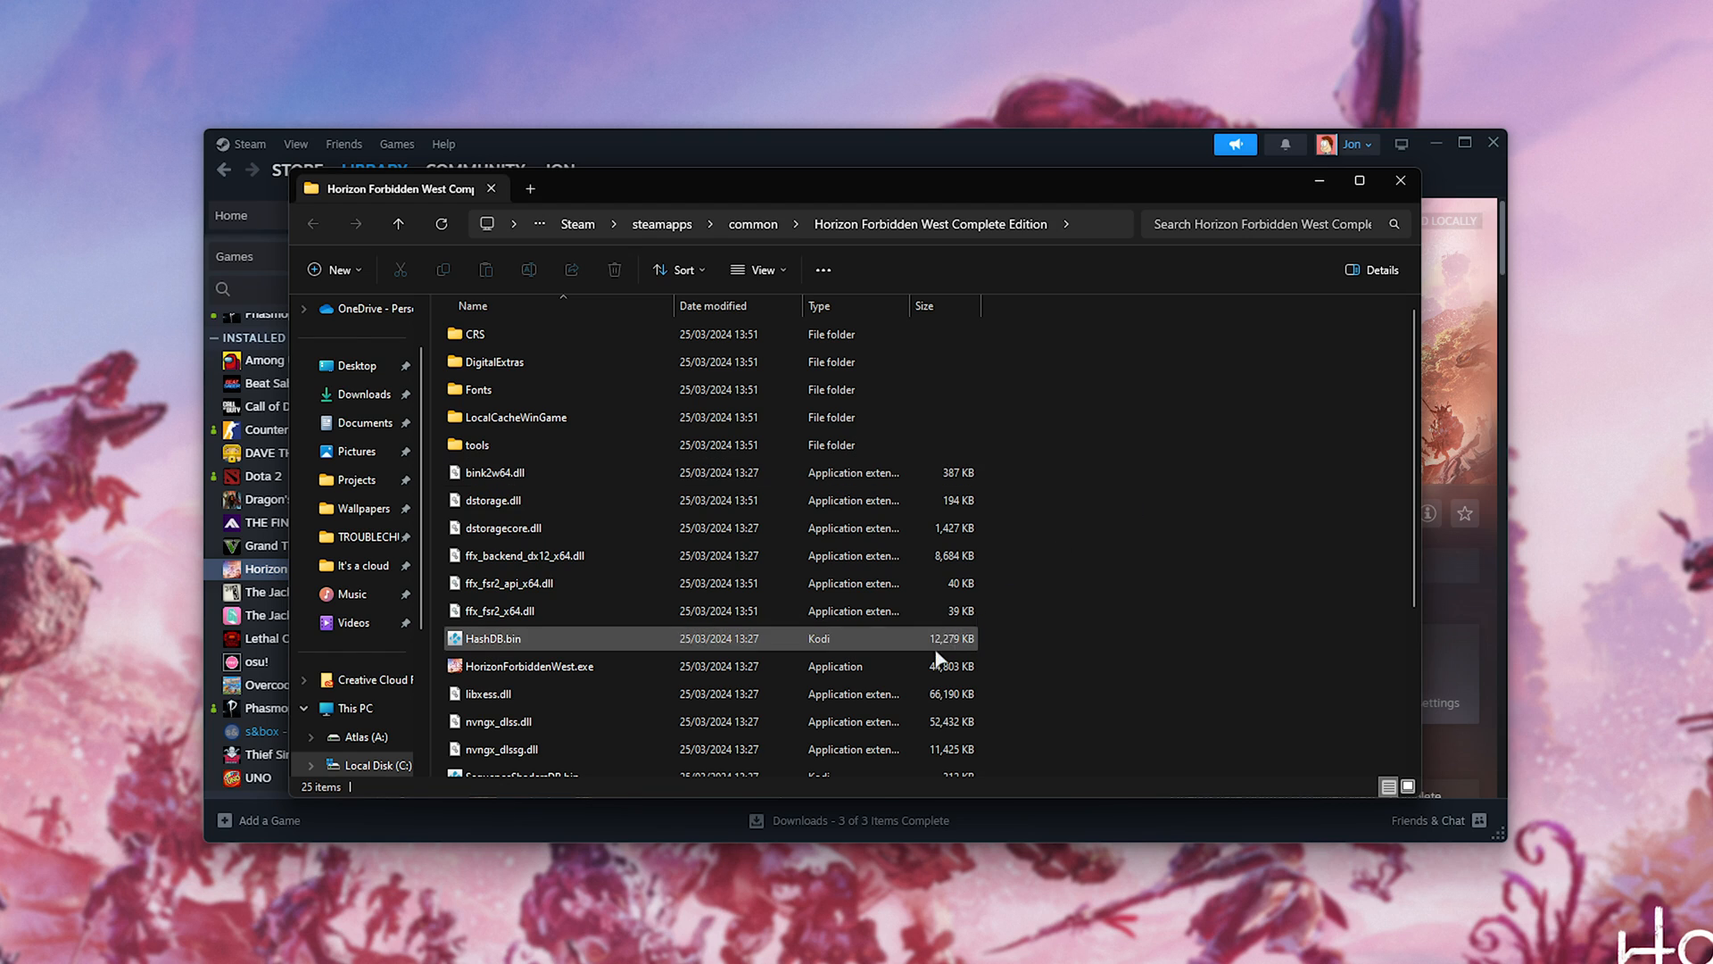
Place the archive beside the game folder and run DisableNvidiaSignatureChecks.reg from it.
left_click(528, 666)
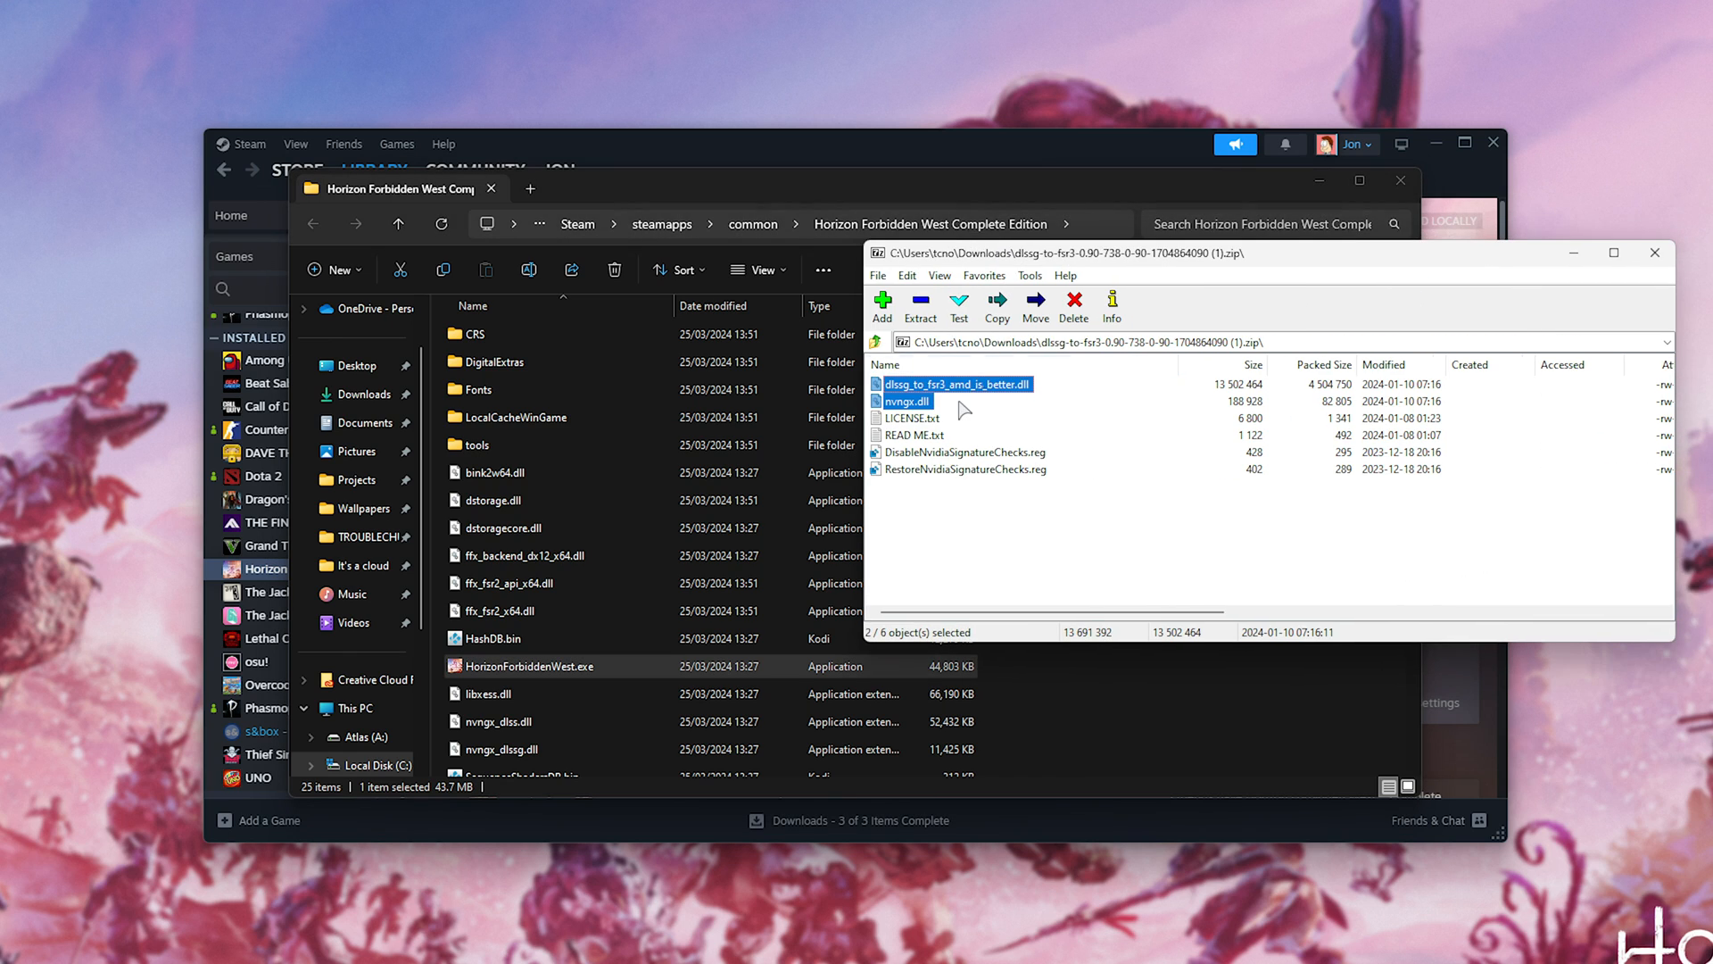
mouse_move(673, 573)
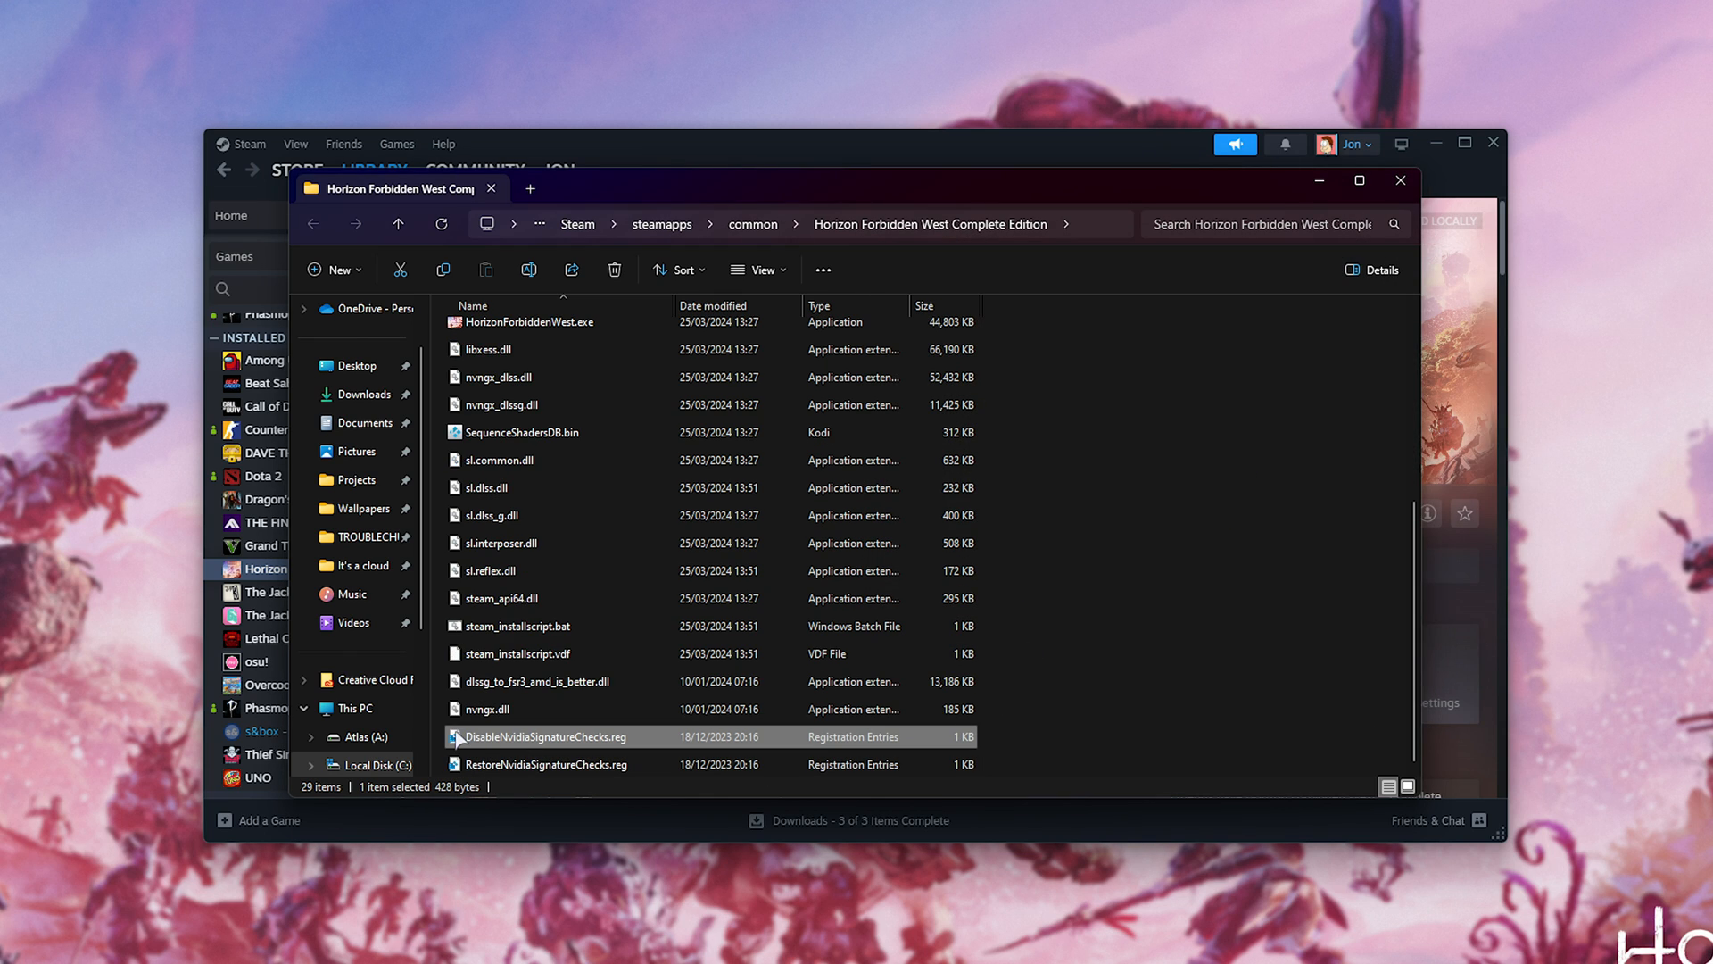
double_click(552, 736)
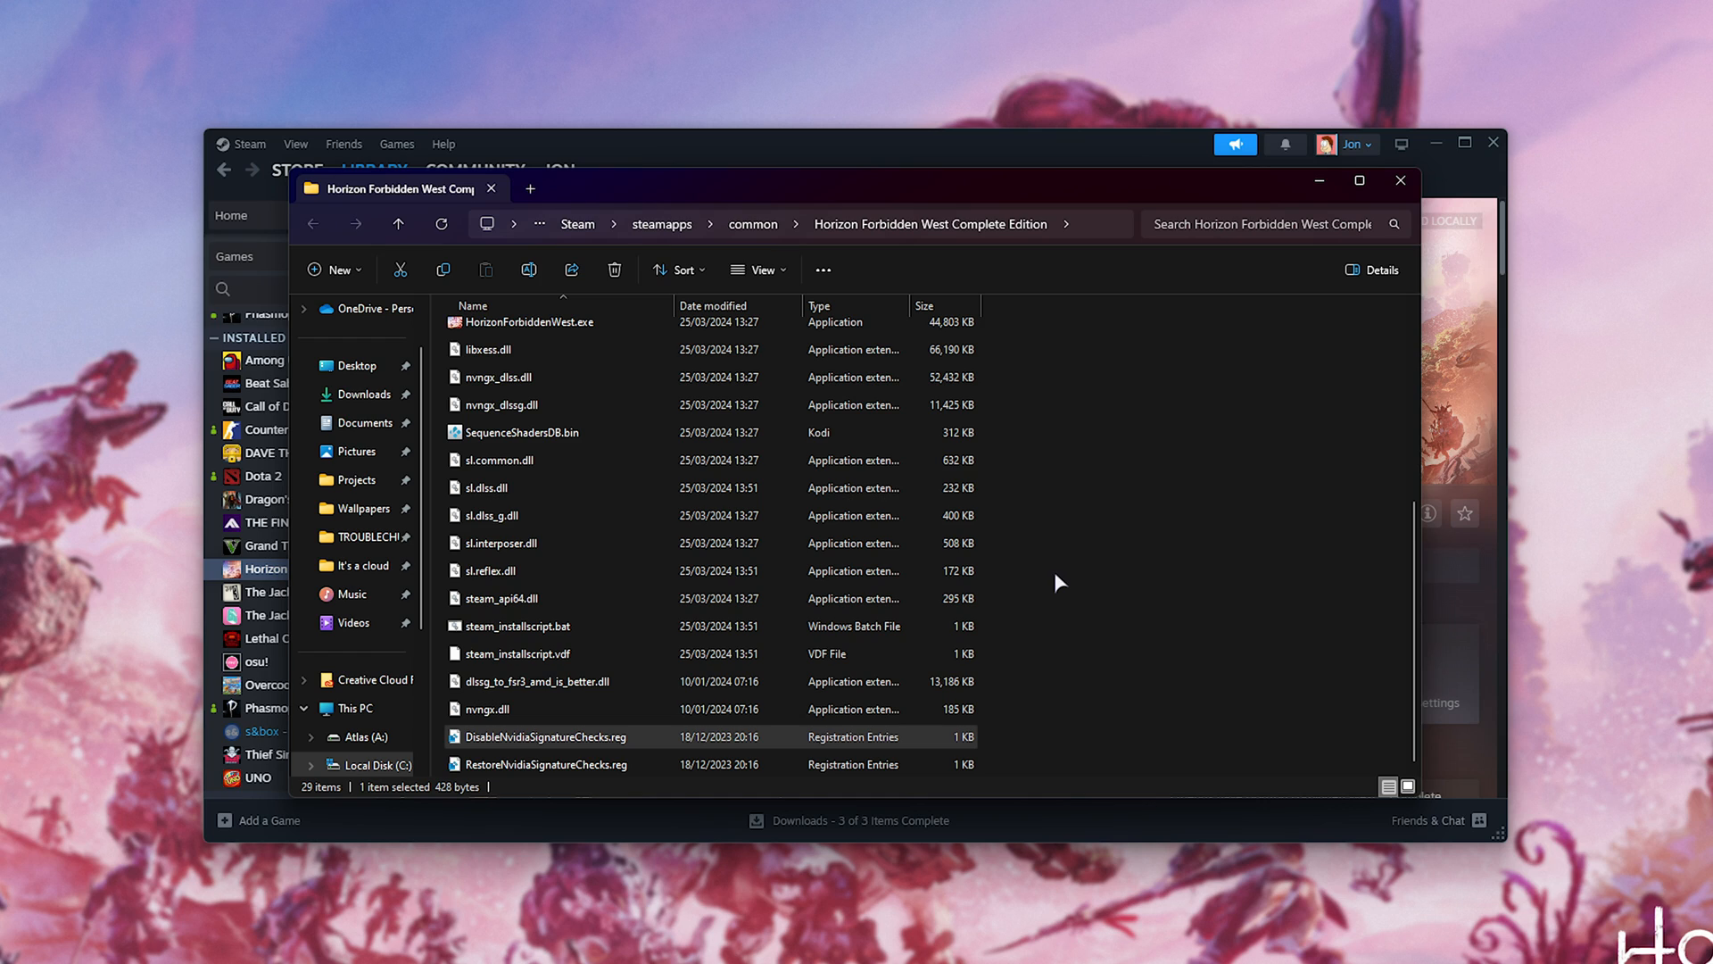
mouse_move(1046, 634)
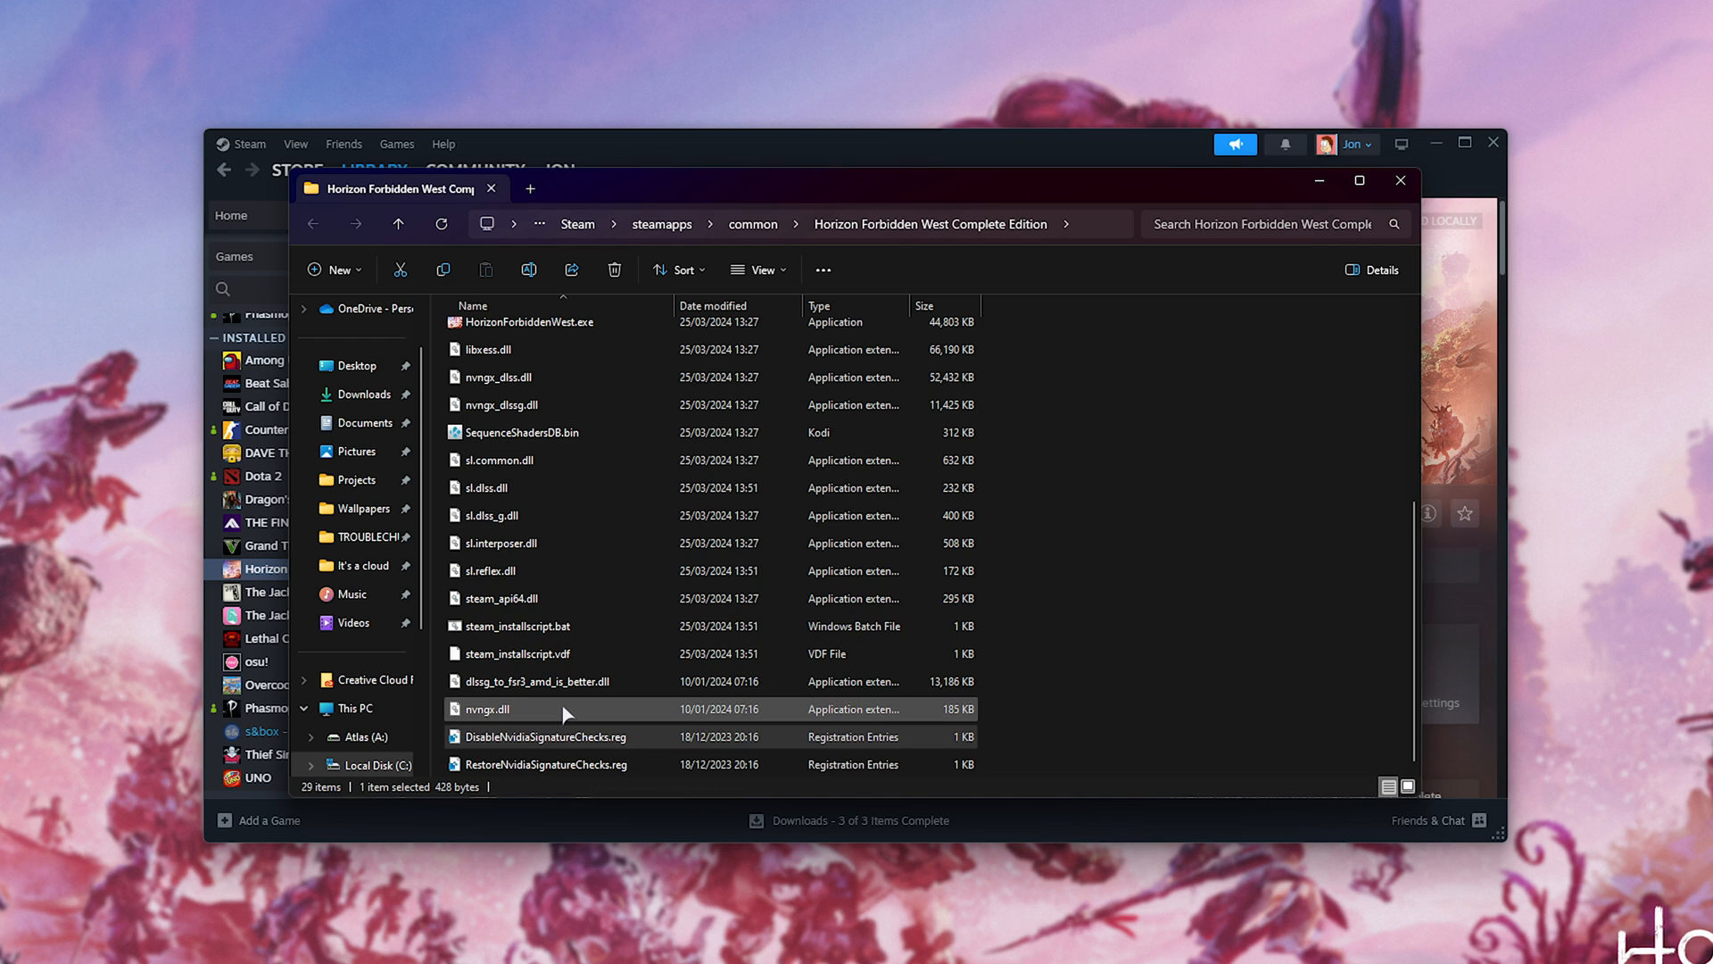
mouse_move(534, 680)
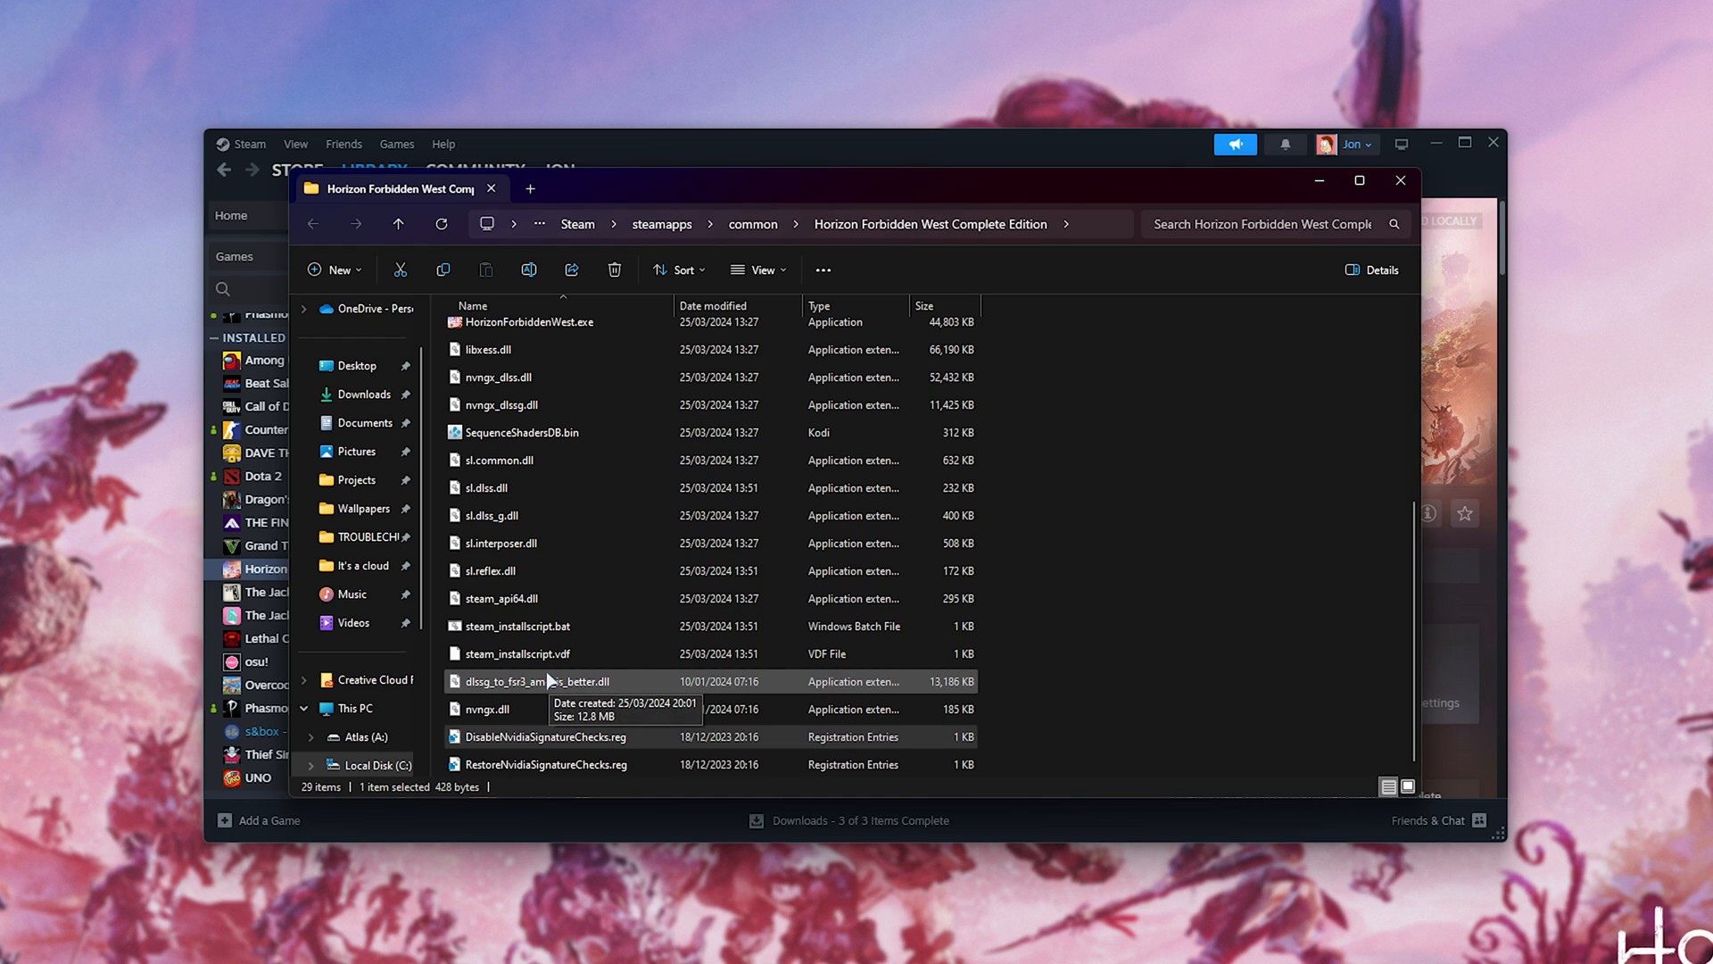
mouse_move(985, 560)
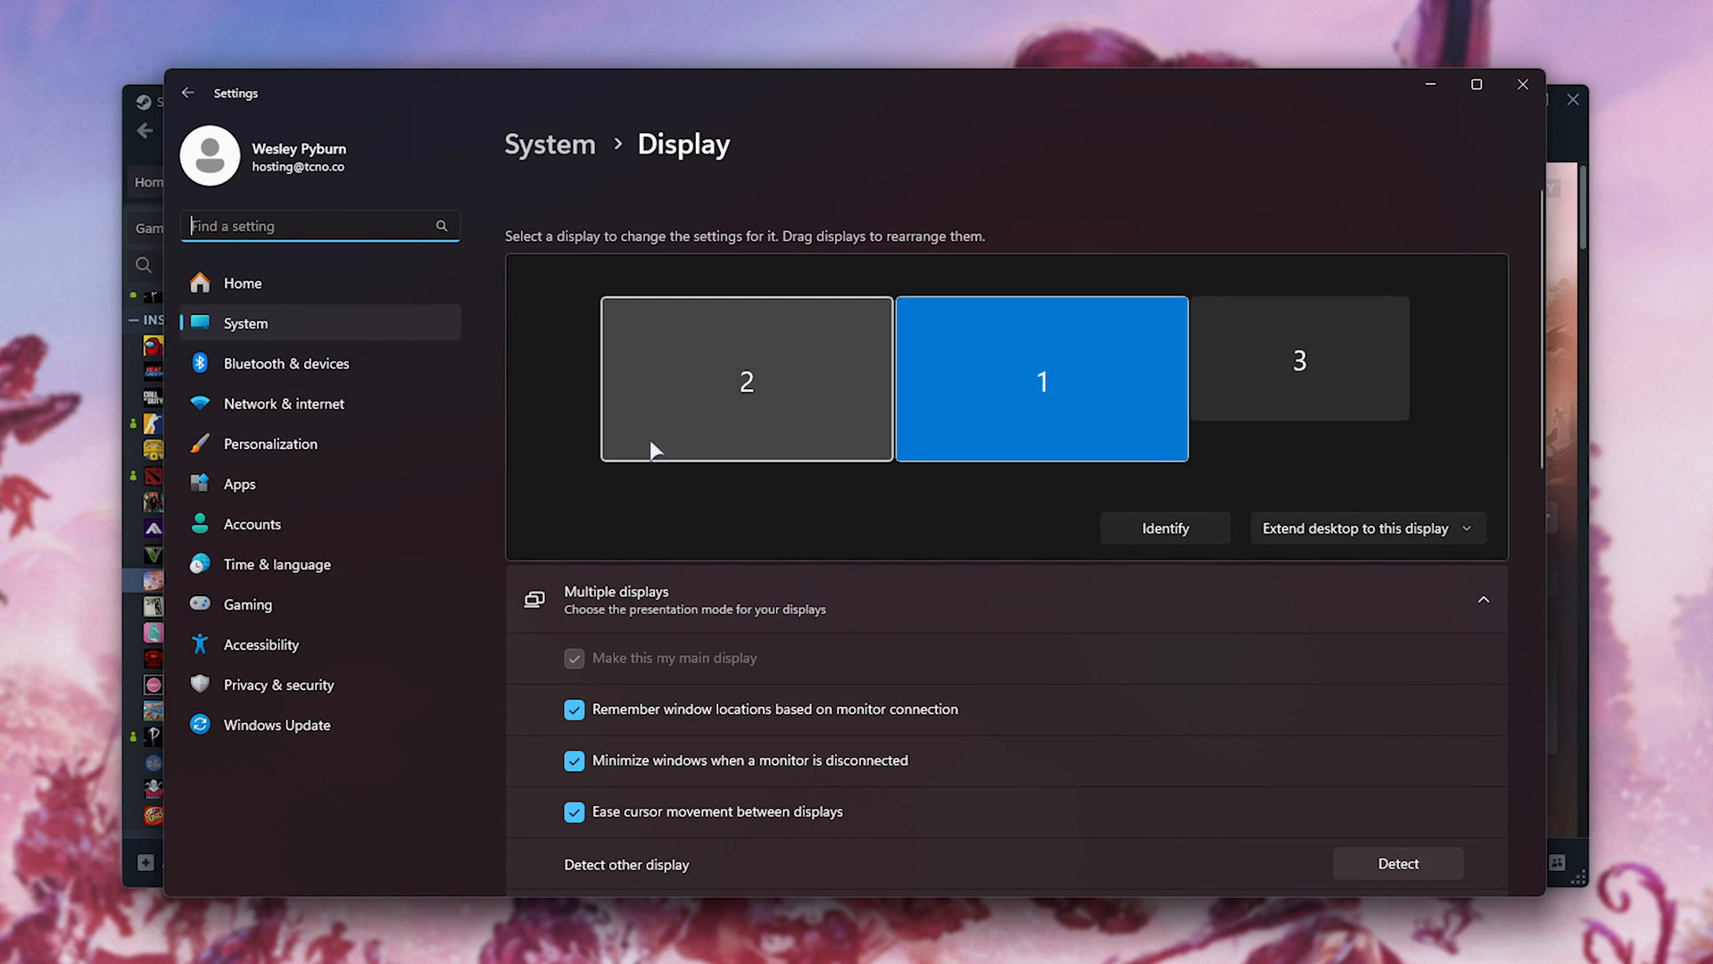
Reach the Graphics page under Related settings in System > Display.
scroll("down", 3)
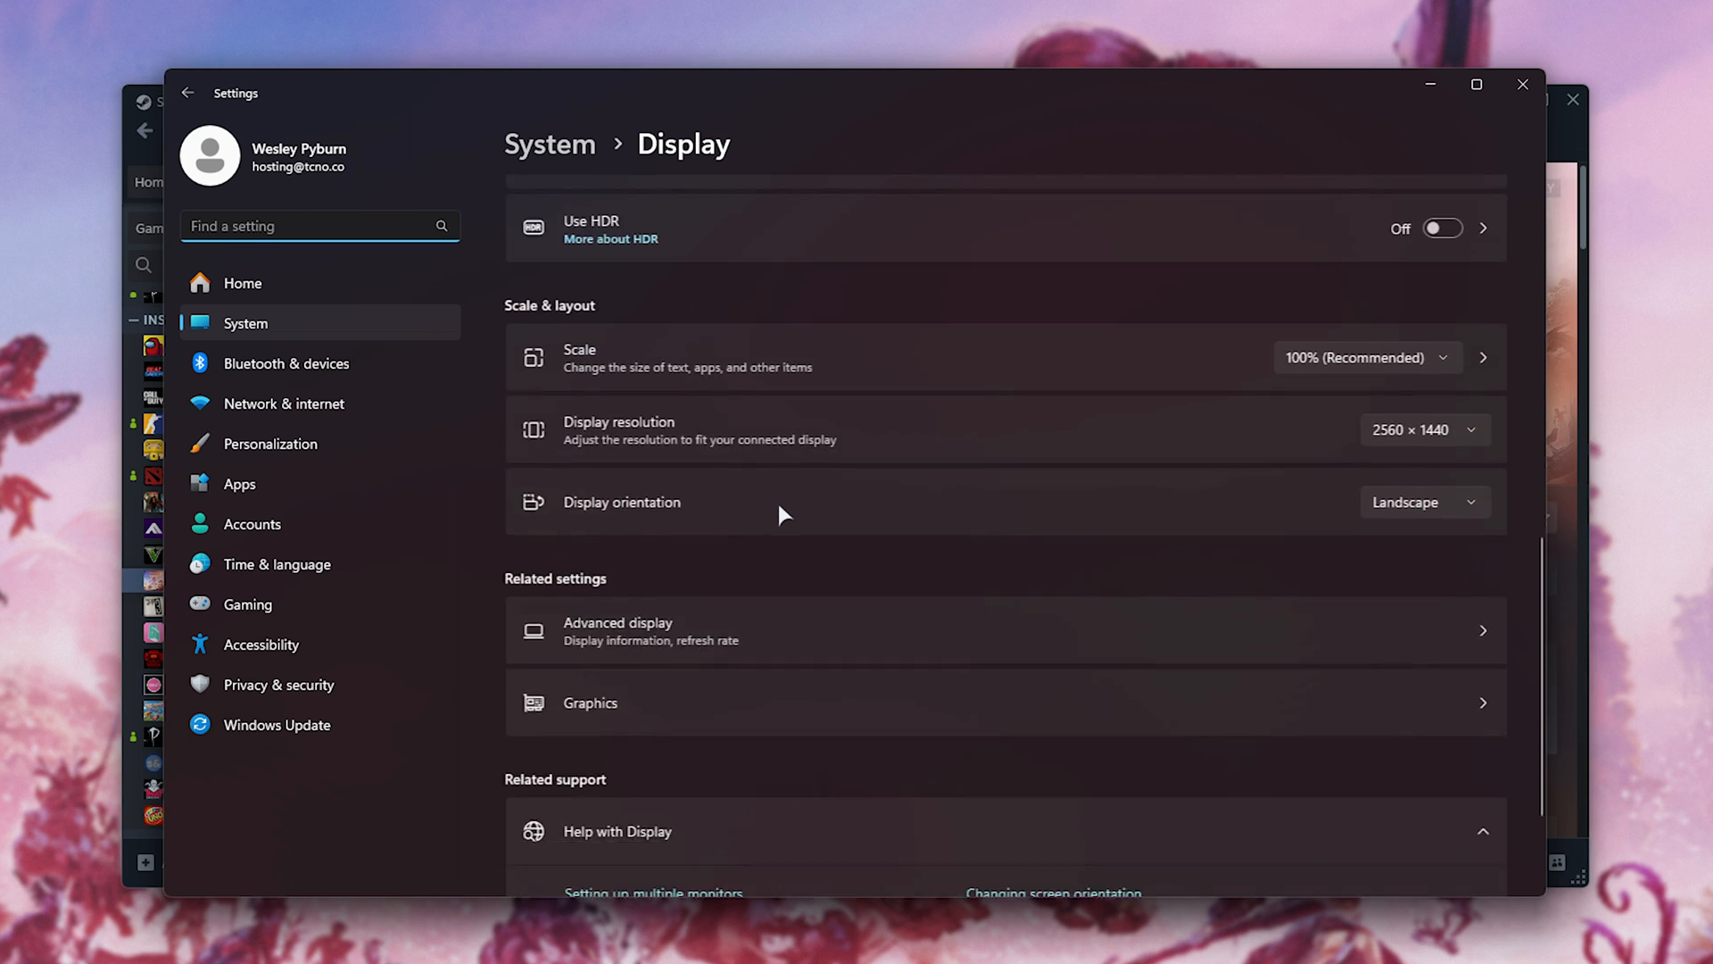
scroll("down", 3)
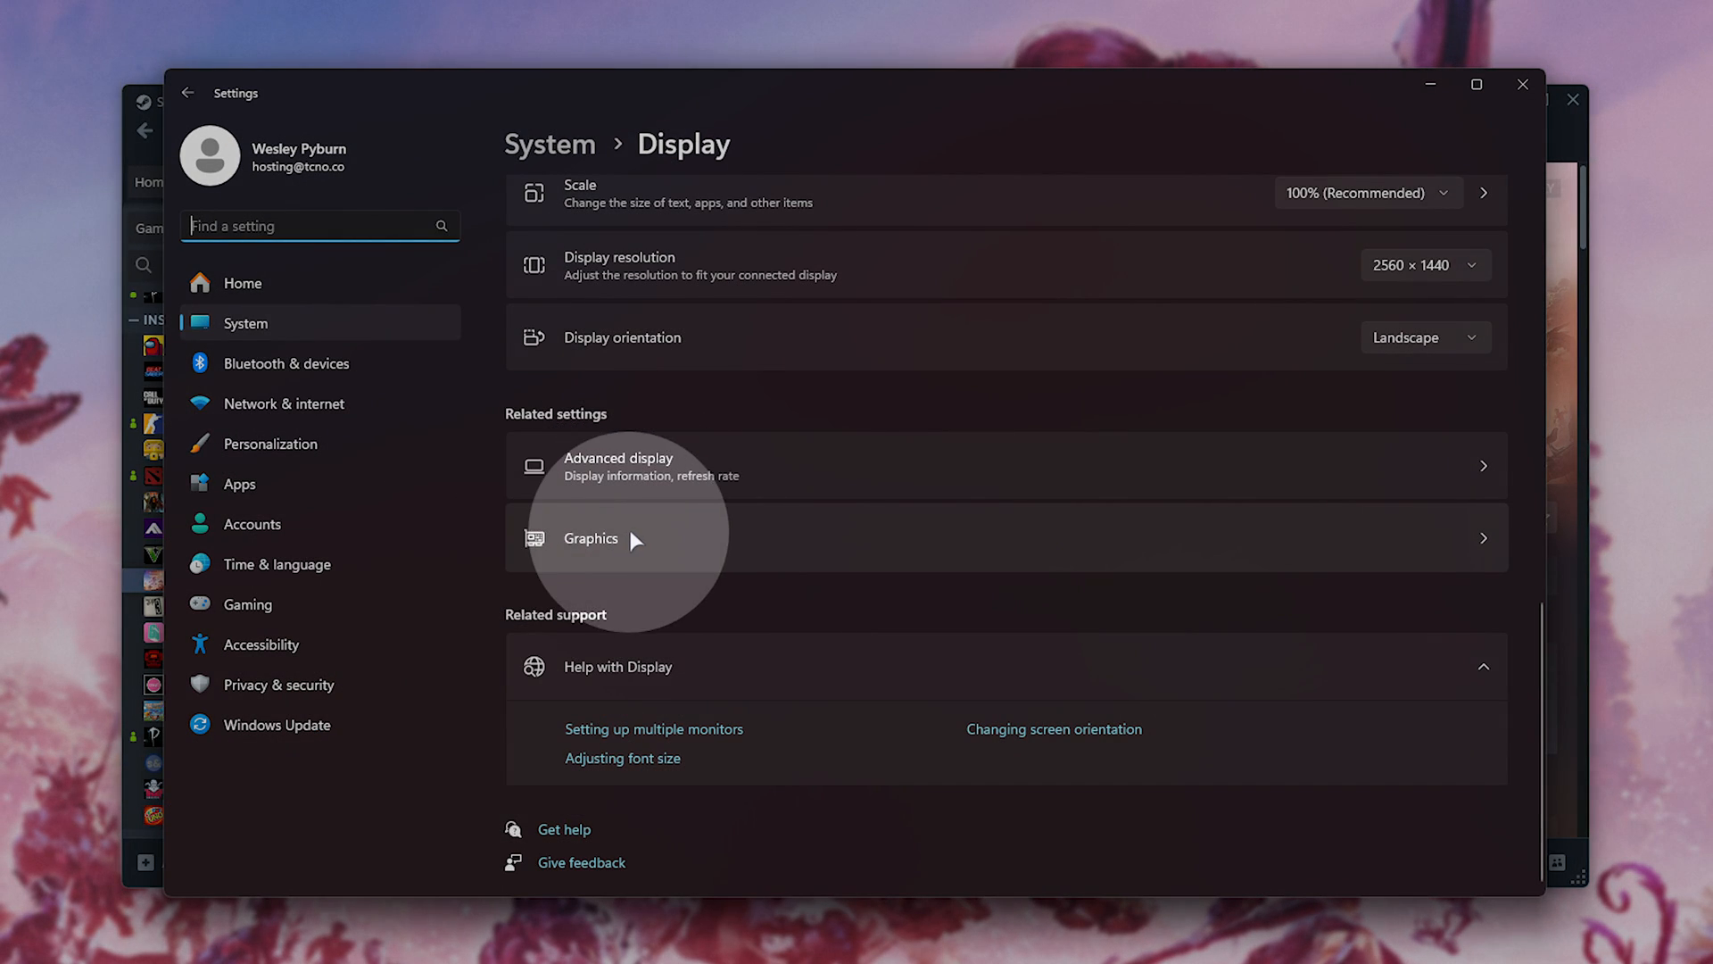
left_click(590, 537)
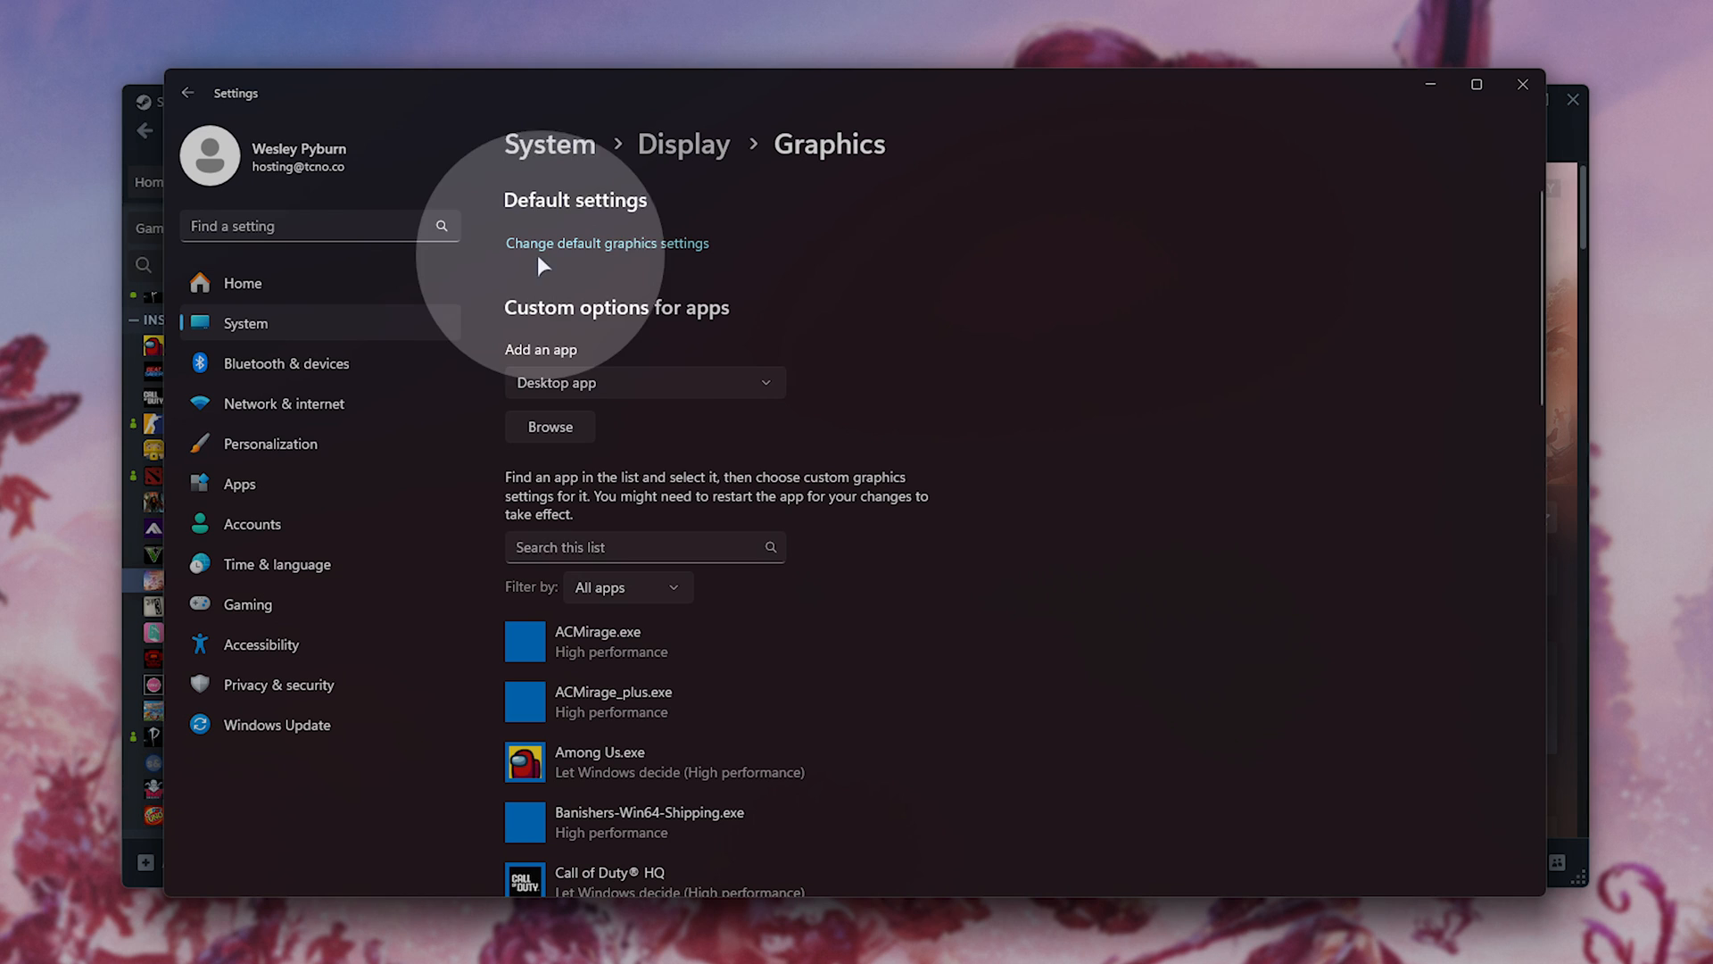
Show Default graphics settings, confirming Hardware-accelerated GPU scheduling is On.
left_click(607, 242)
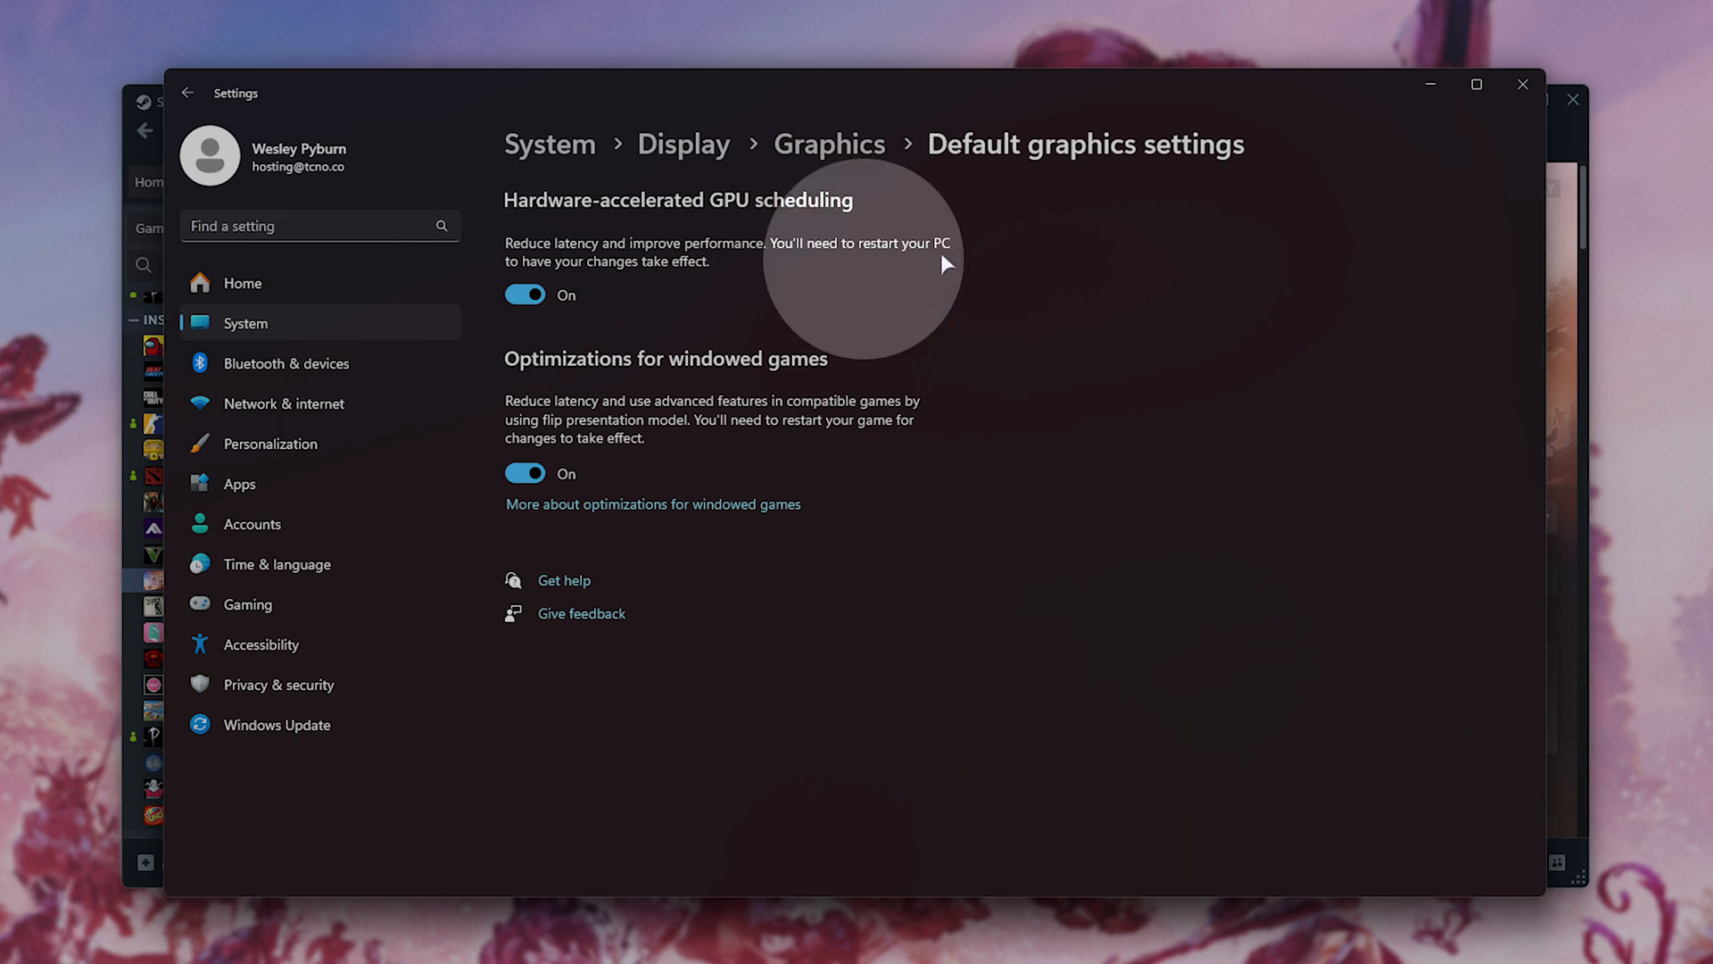
mouse_move(1174, 217)
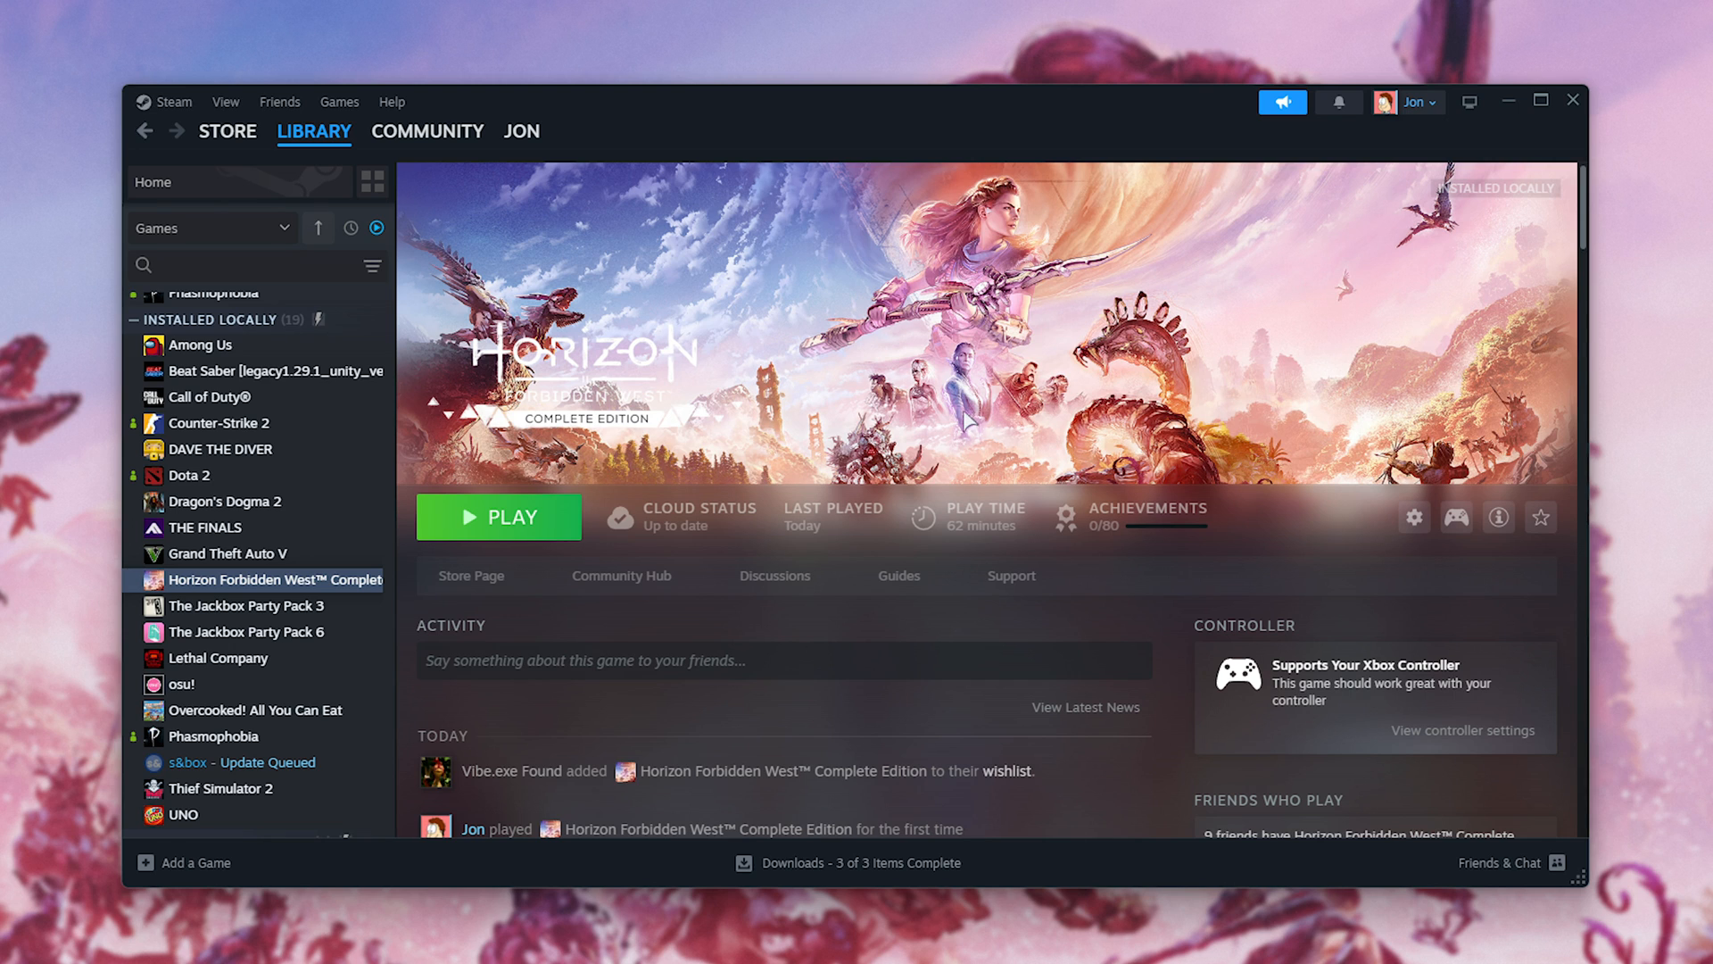
Launch Horizon Forbidden West Complete Edition from its Steam library page.
left_click(498, 516)
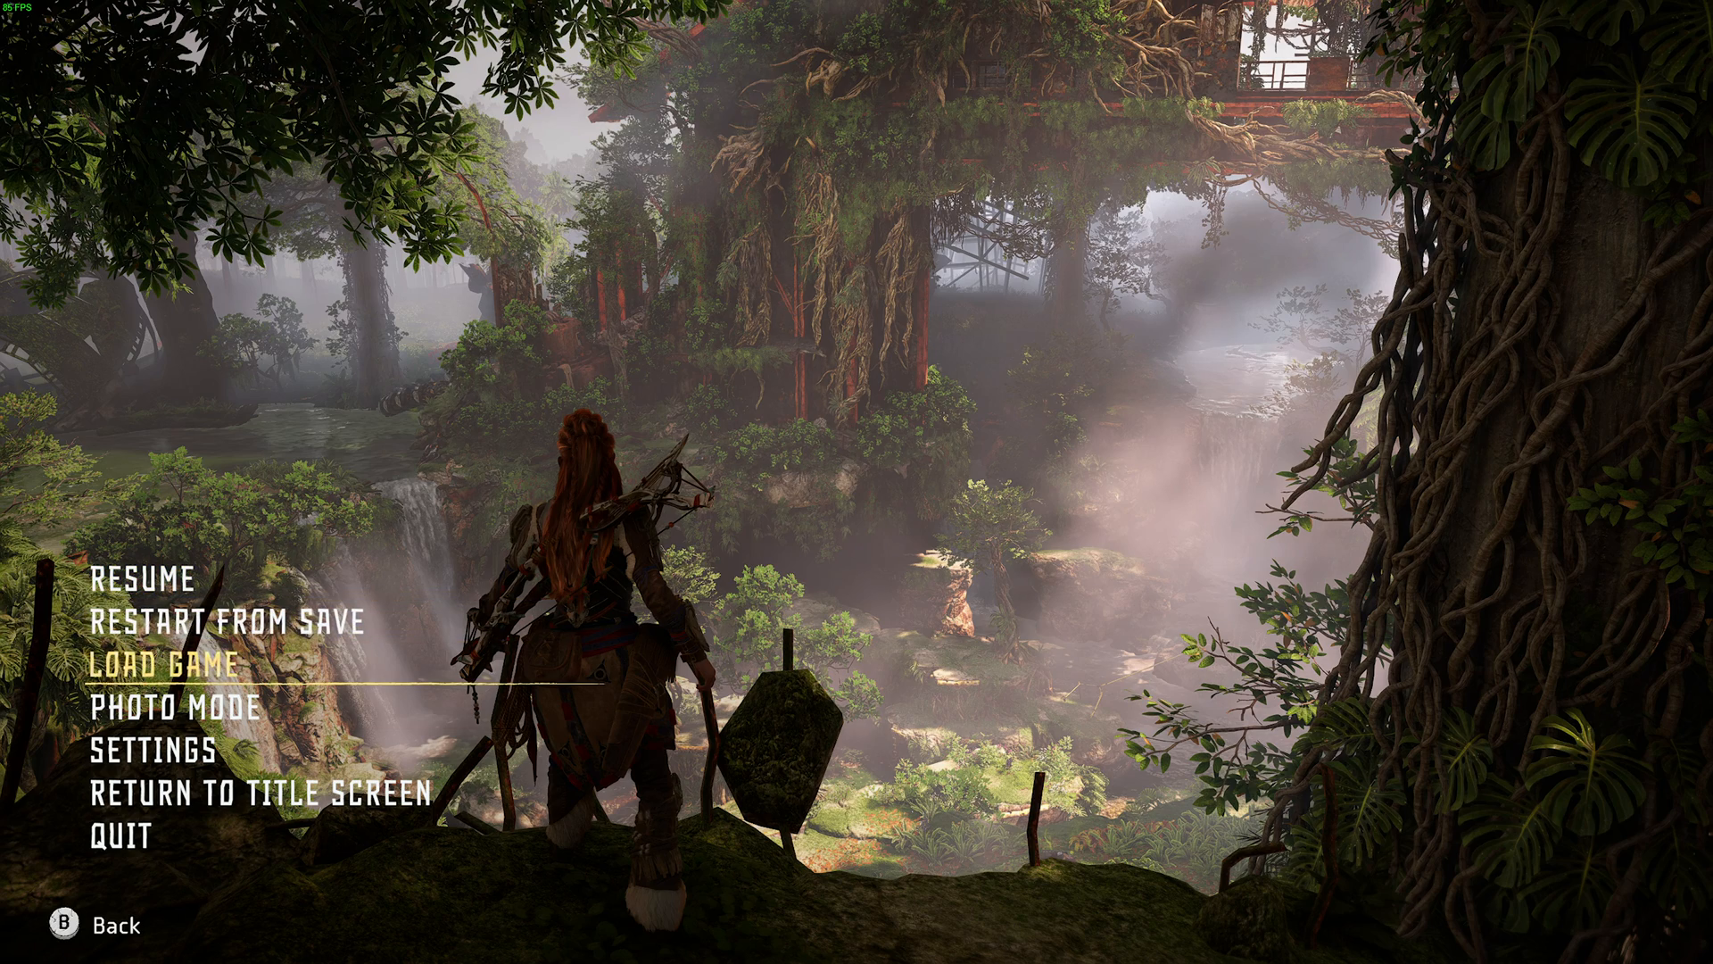
In Display settings, set DLSS Frame Generation to On, apply and confirm with Yes.
left_click(153, 751)
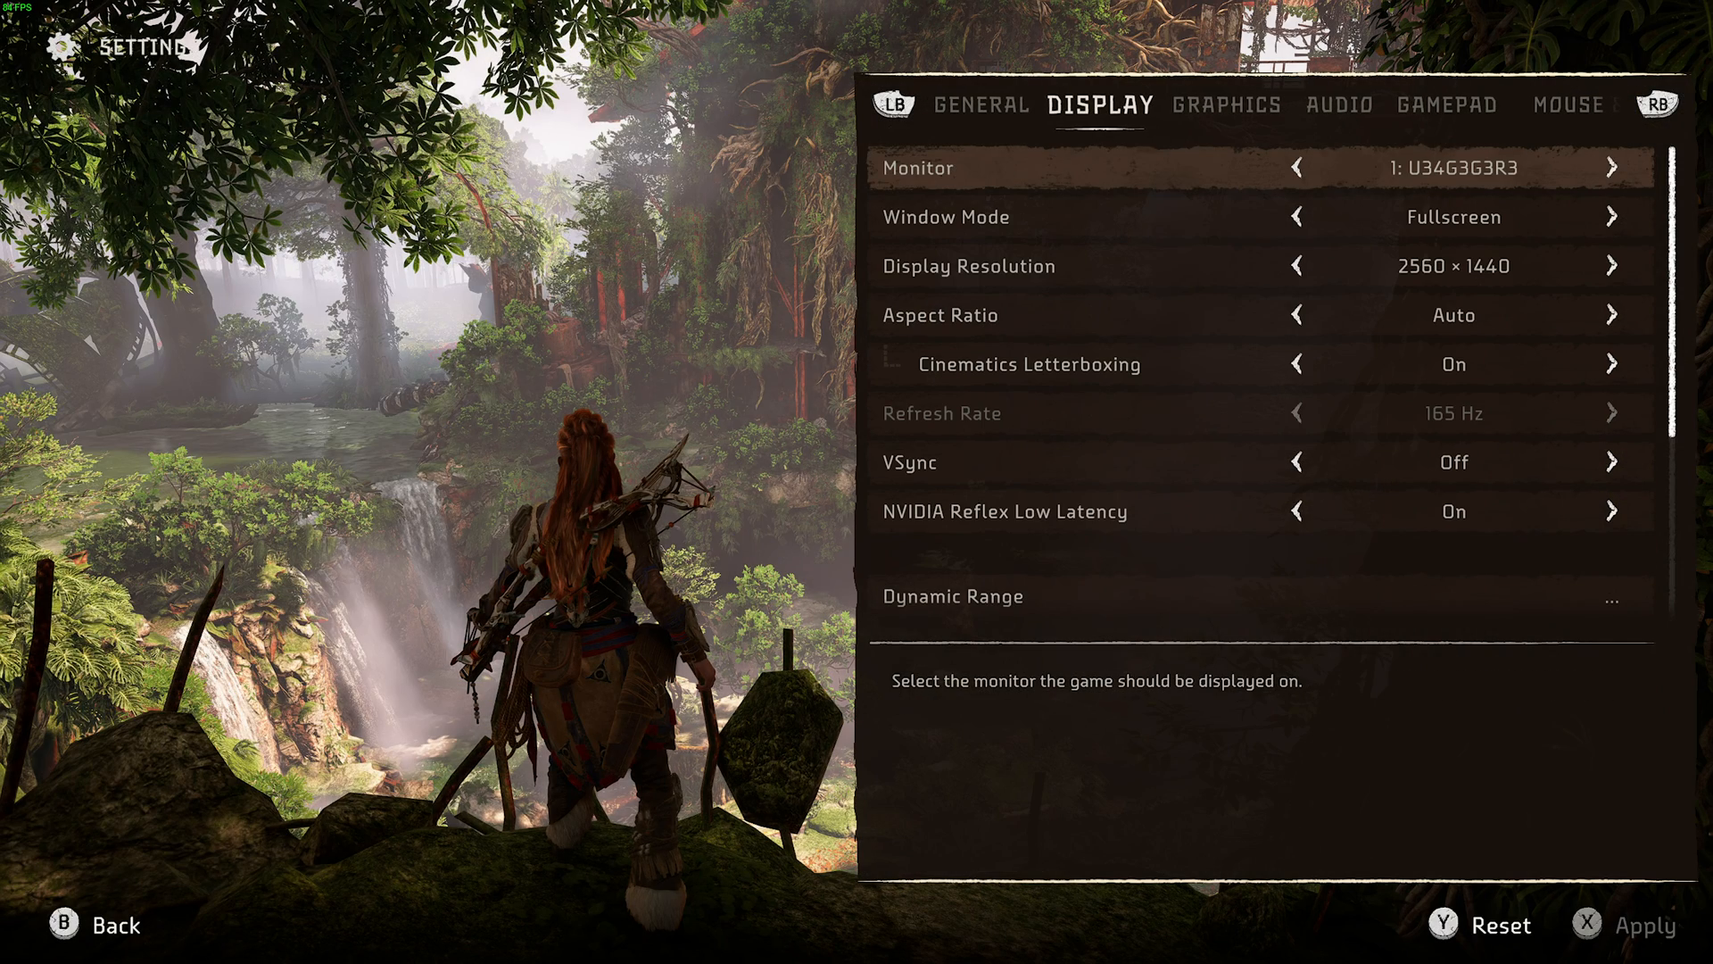
scroll("down", 3)
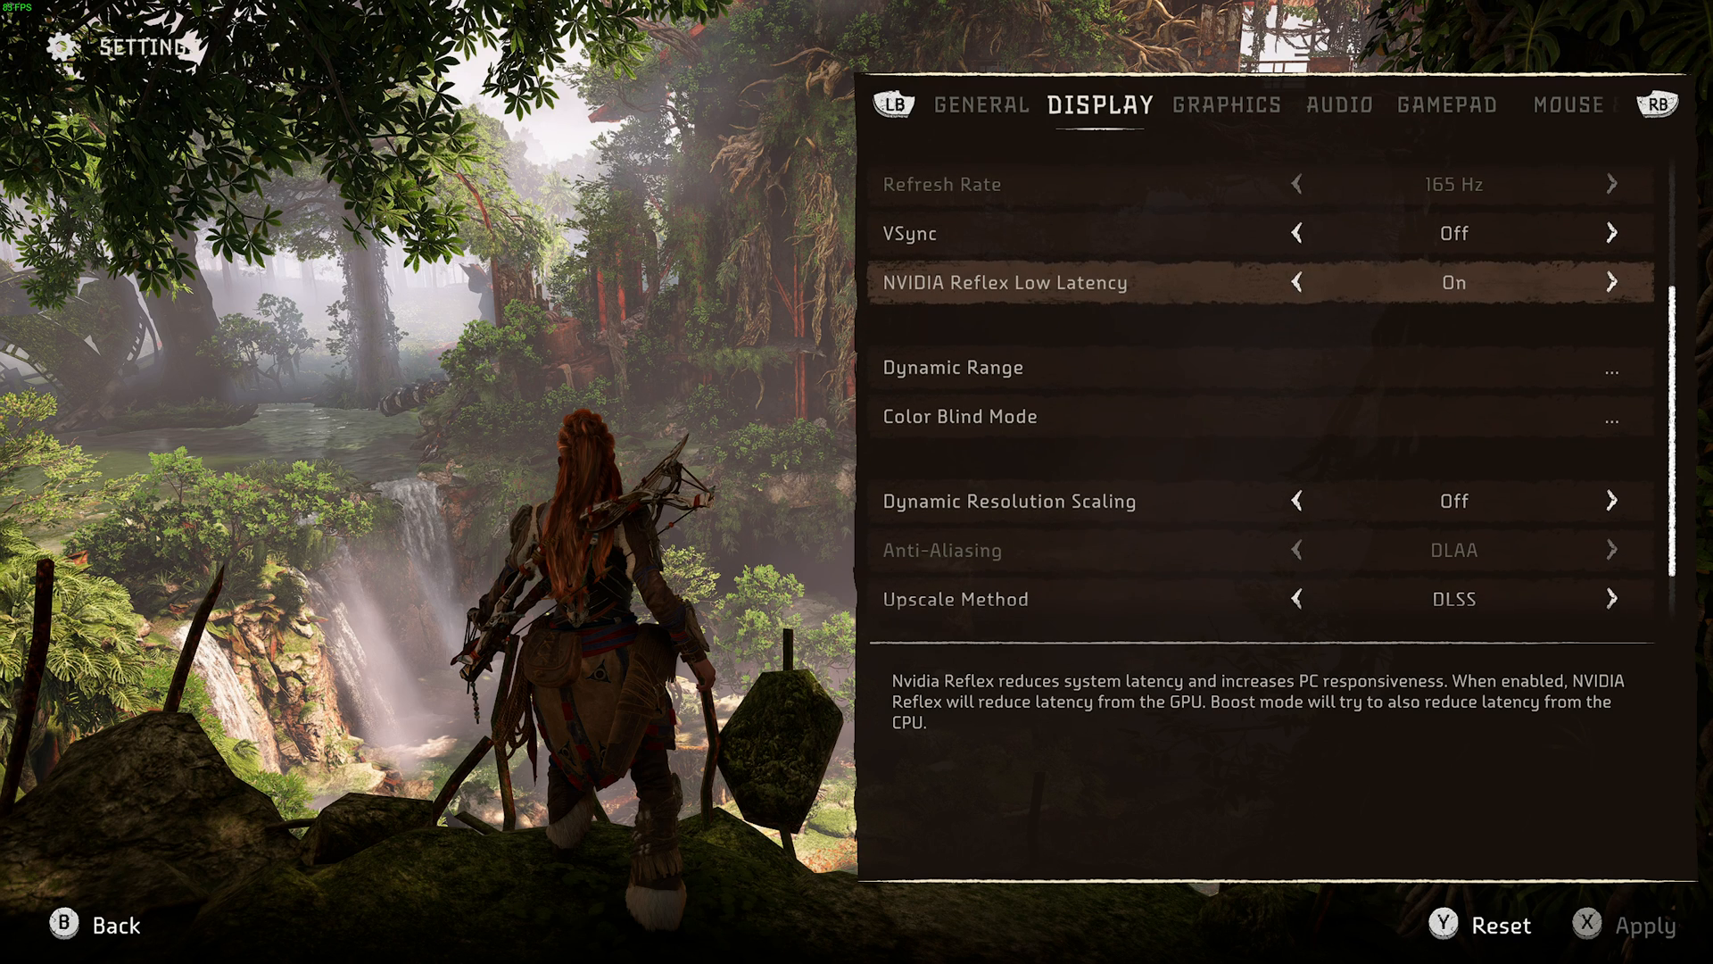
scroll("down", 3)
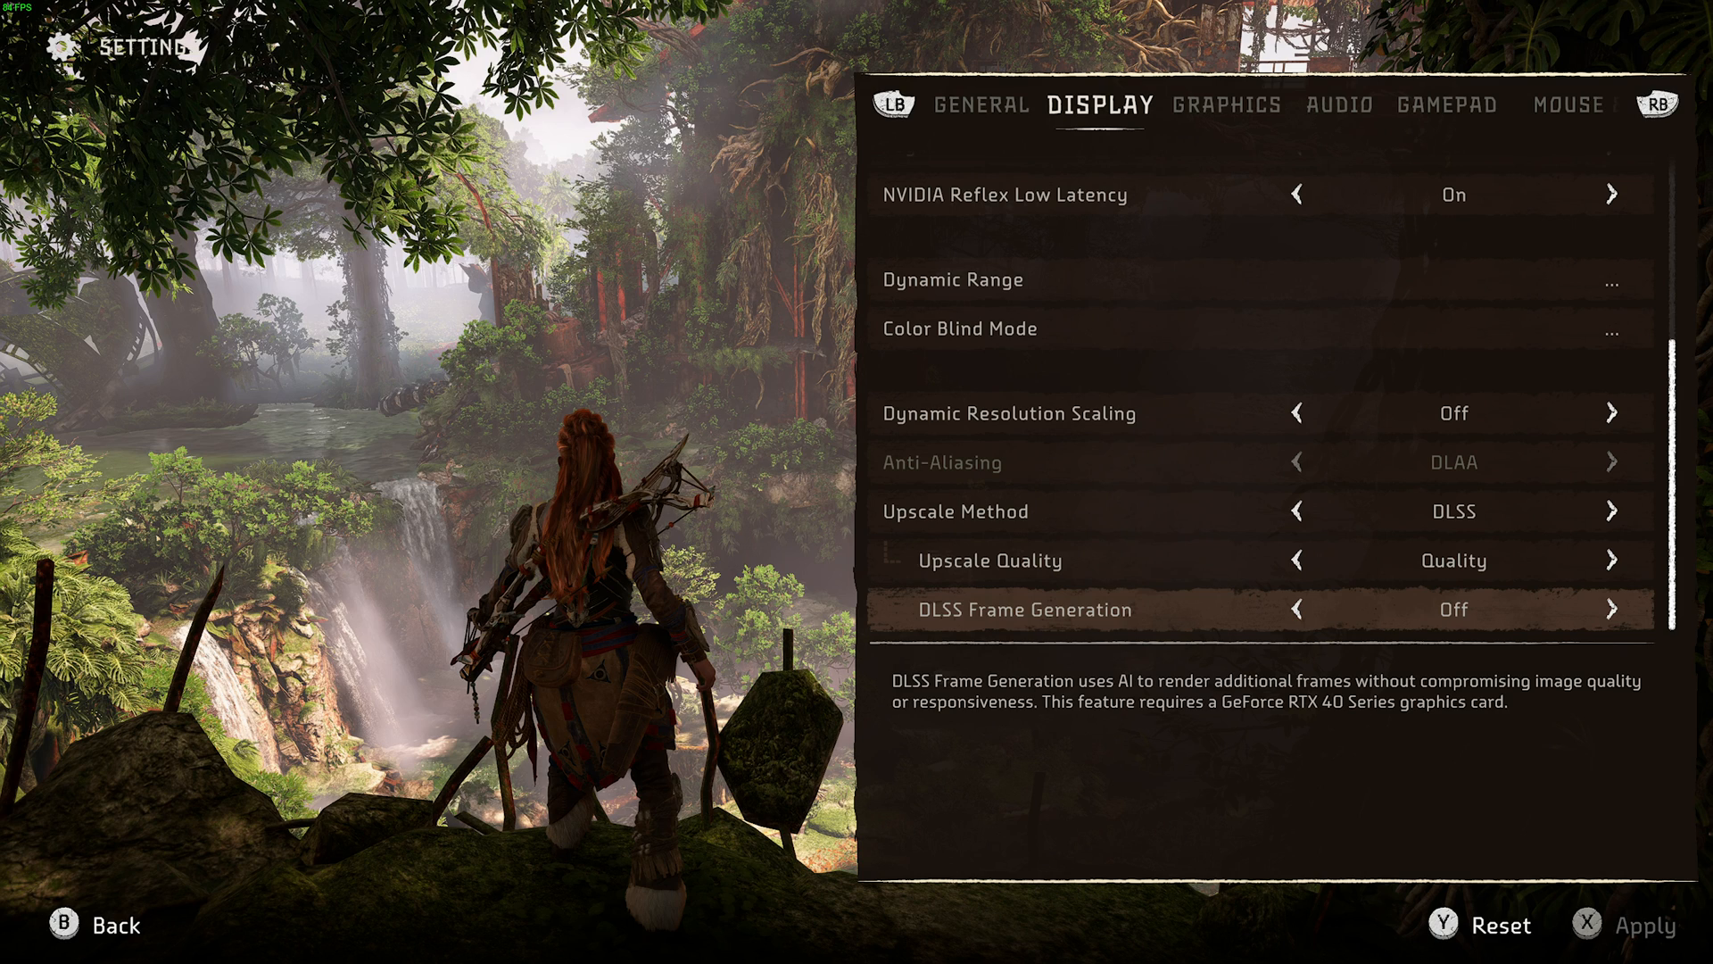
left_click(1609, 609)
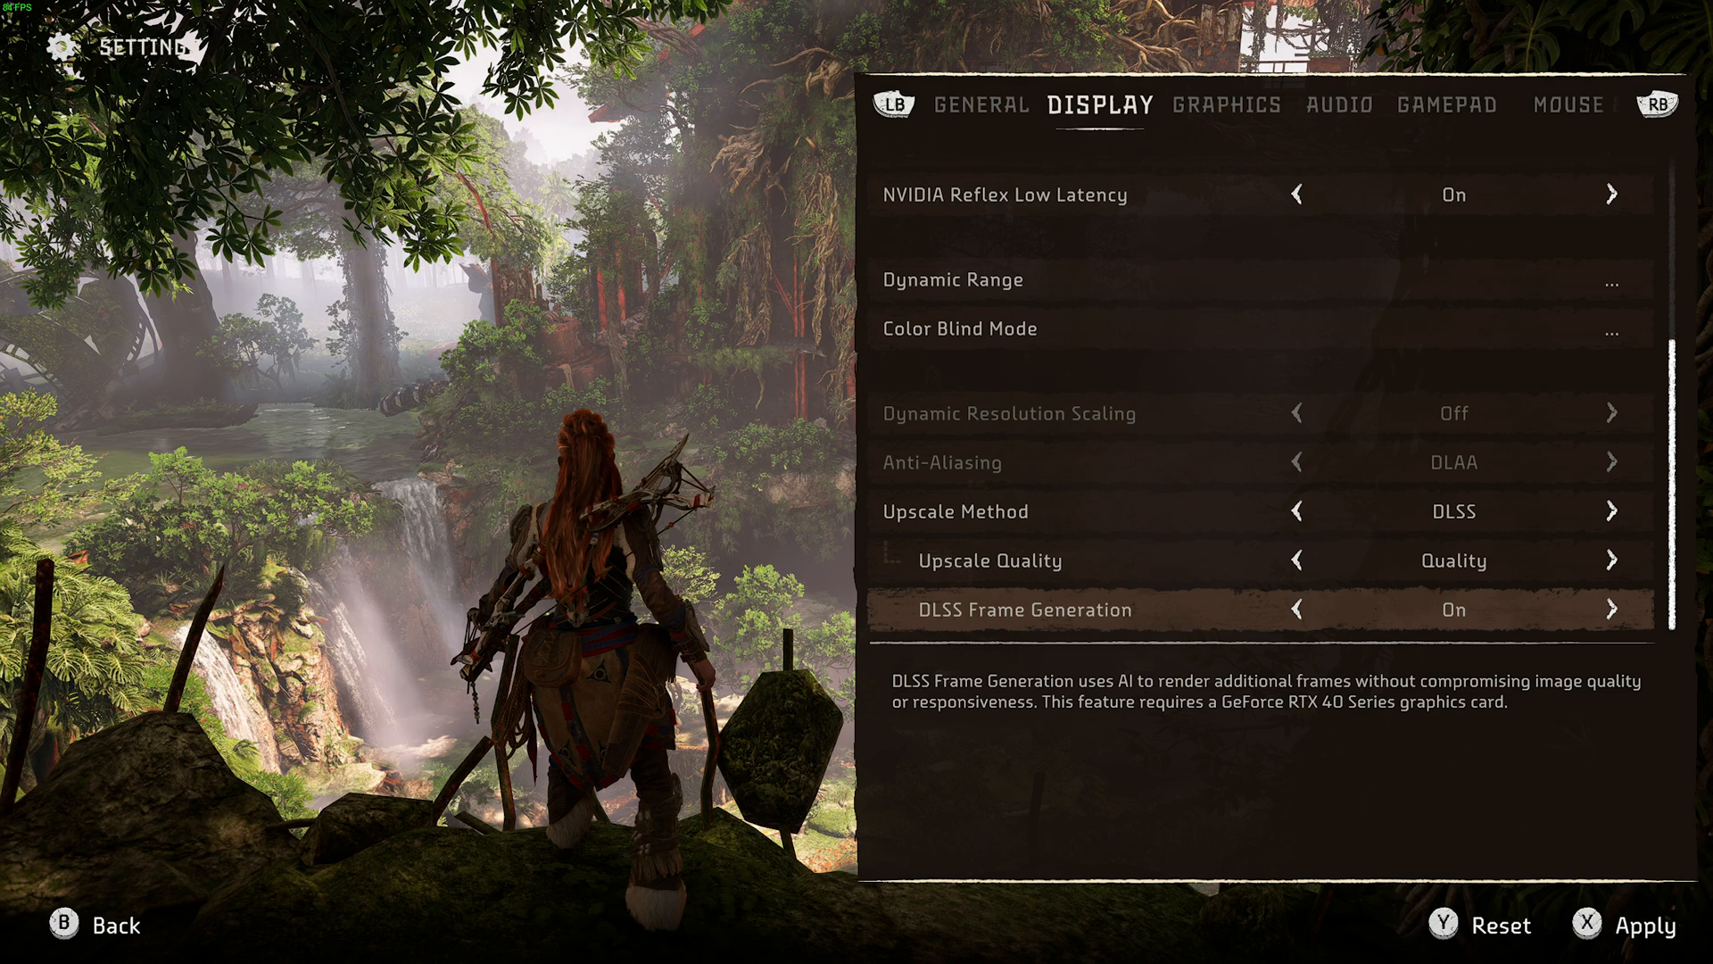
left_click(1637, 924)
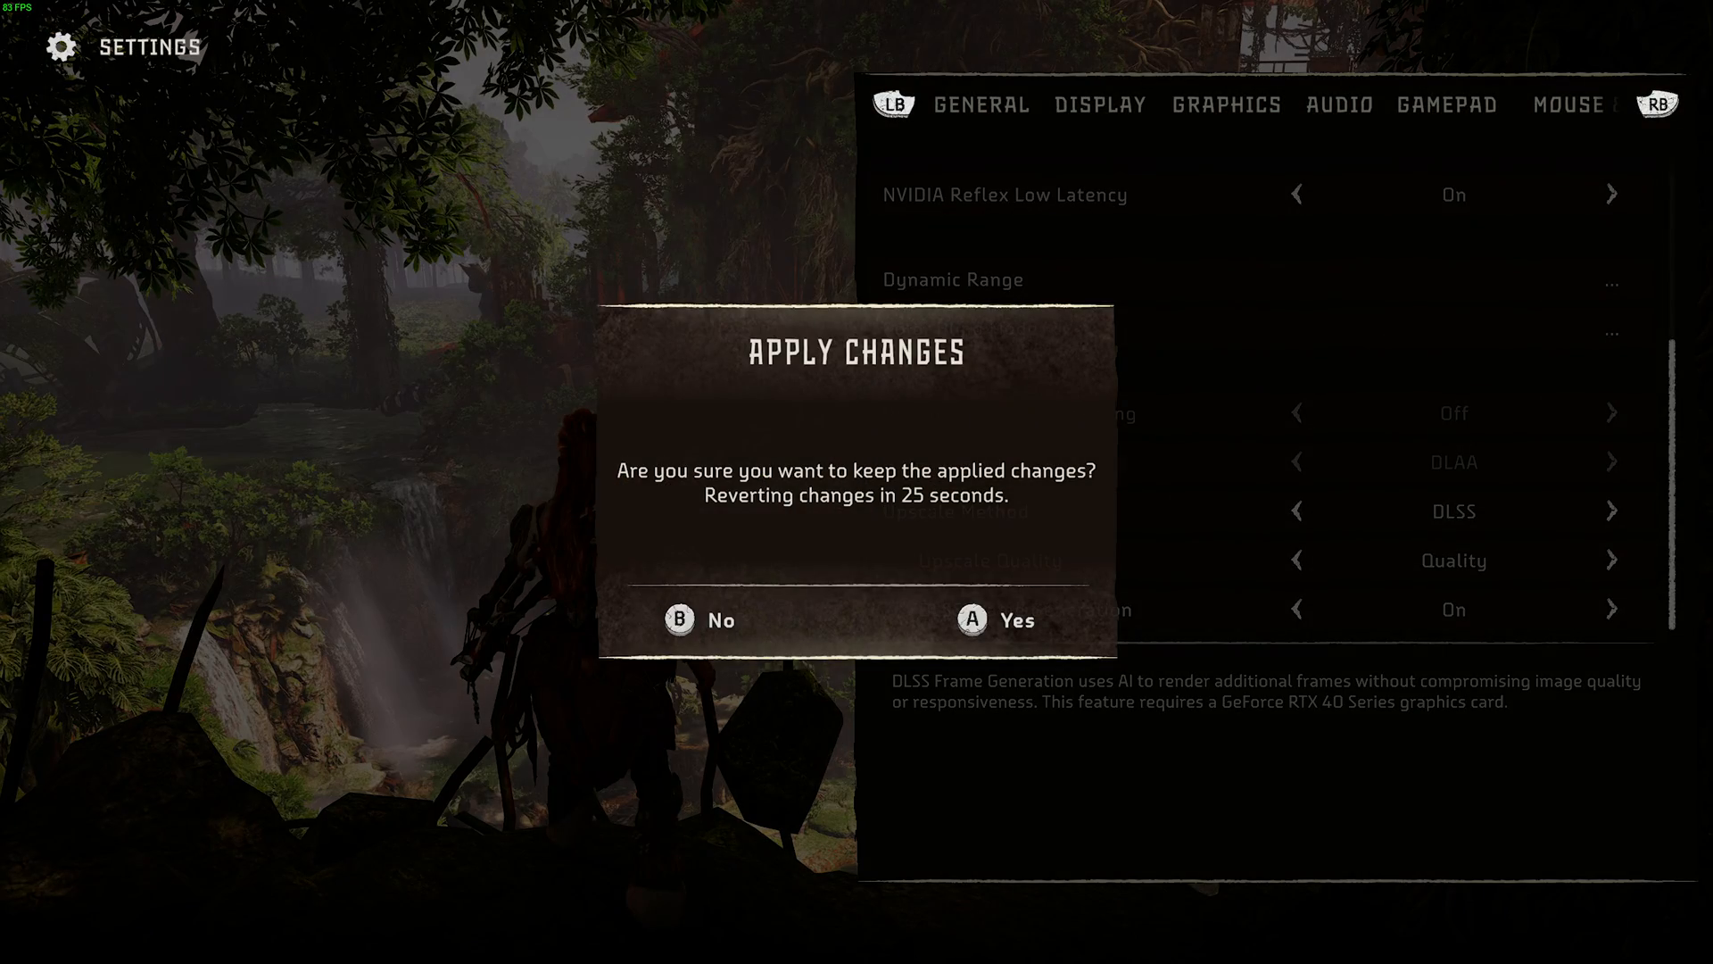
left_click(996, 619)
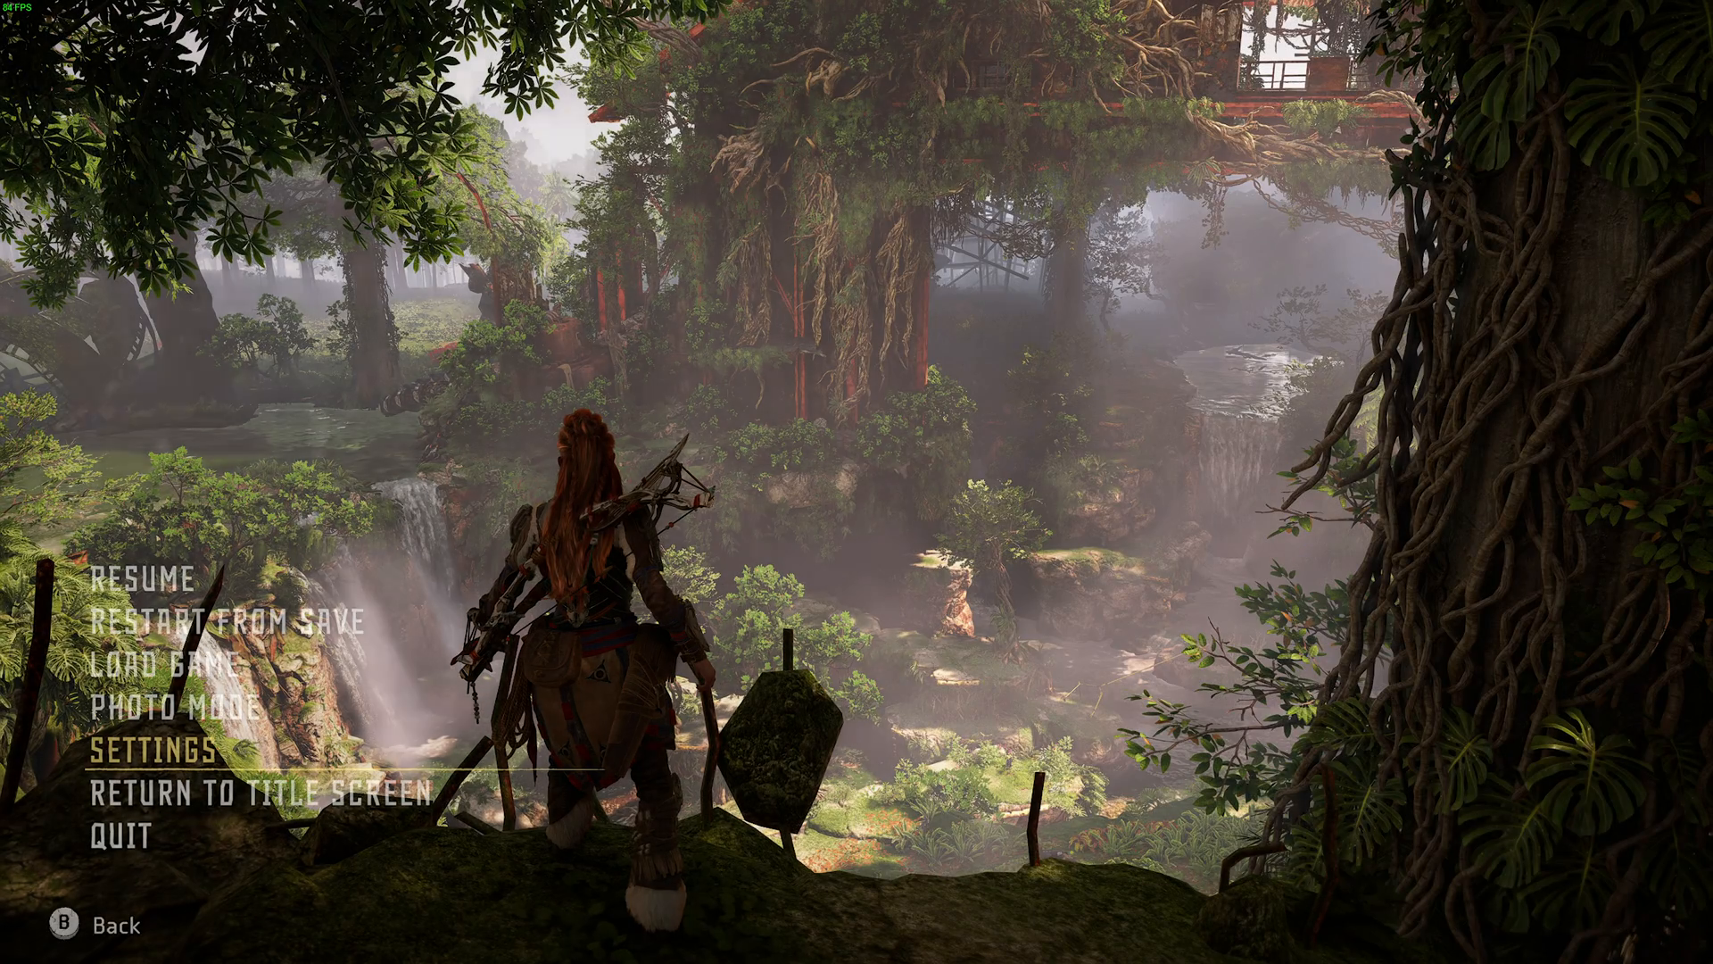